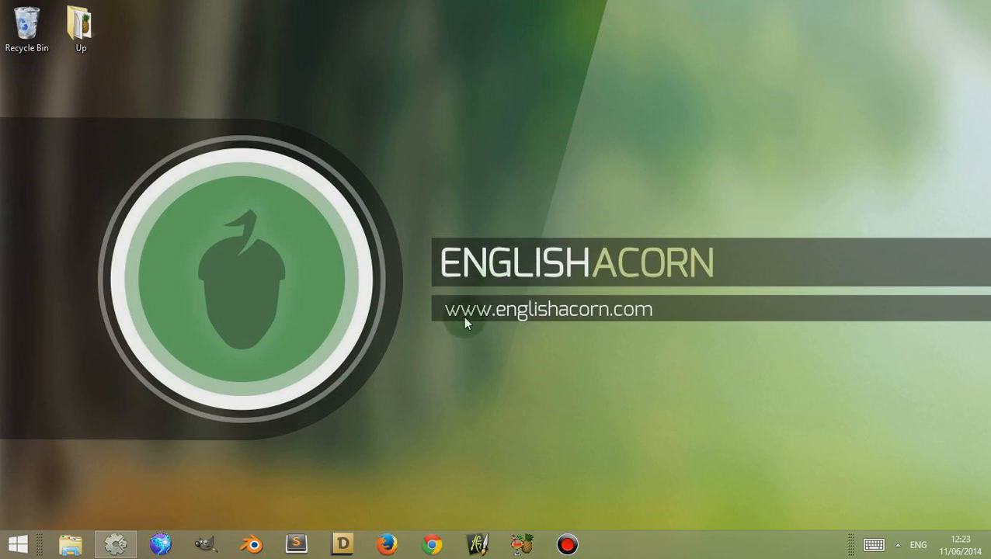
pyautogui.moveTo(499, 315)
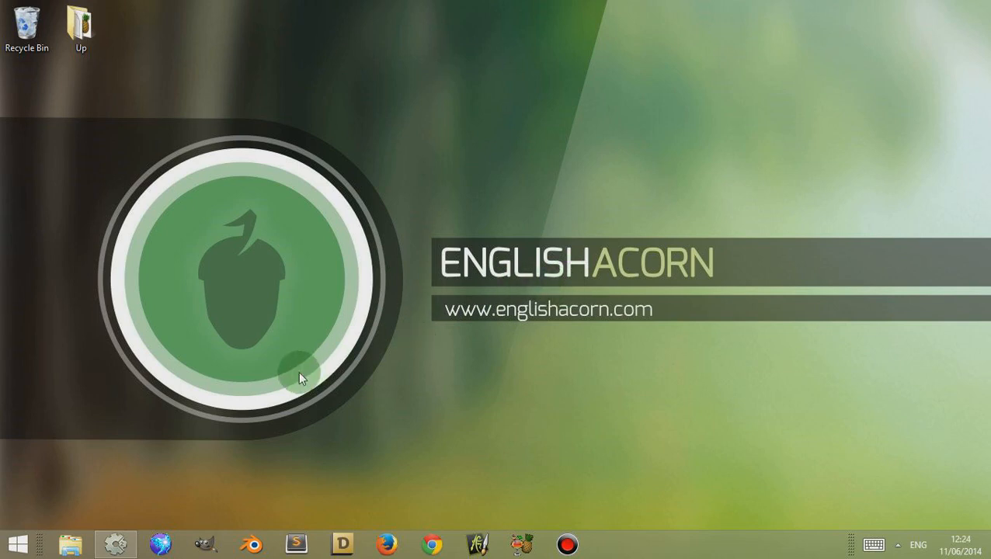
pyautogui.moveTo(192, 447)
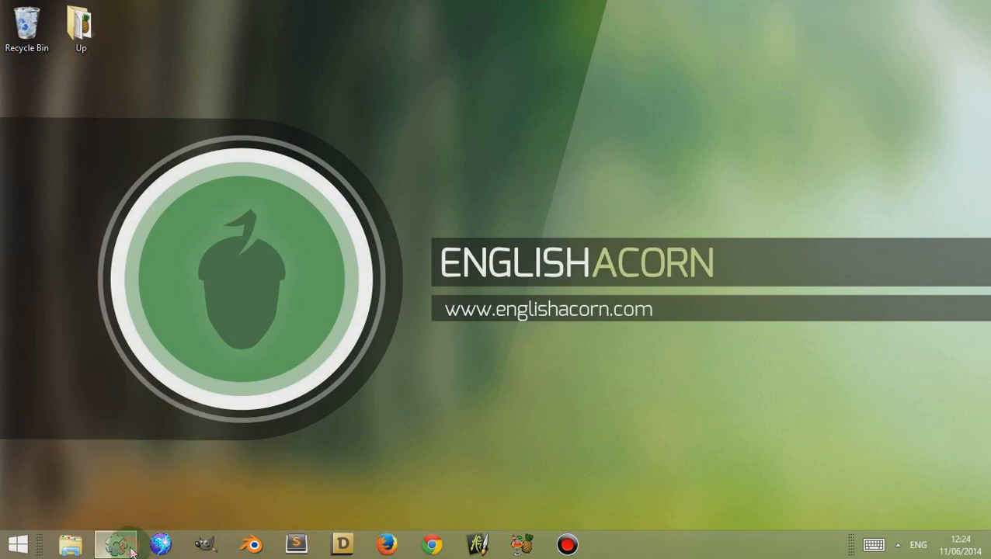
# Step: Launch Construct 2, close the Start page, and bring up the new-project template chooser
pyautogui.click(118, 541)
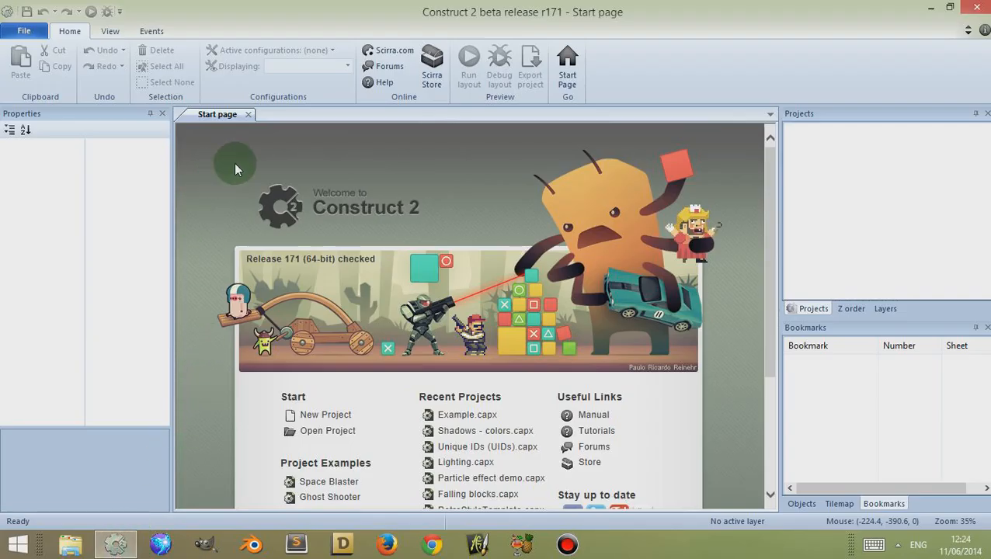
pyautogui.moveTo(248, 119)
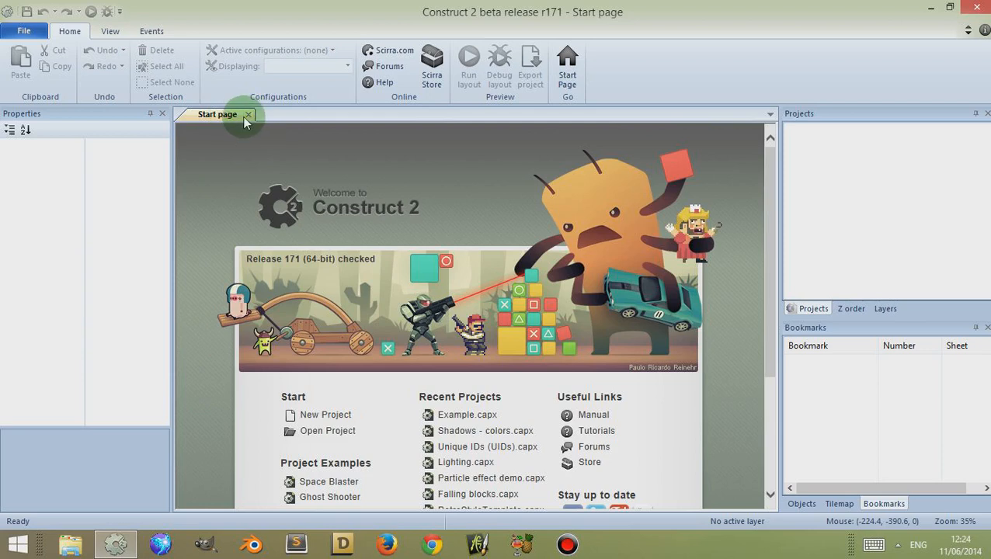
pyautogui.click(248, 117)
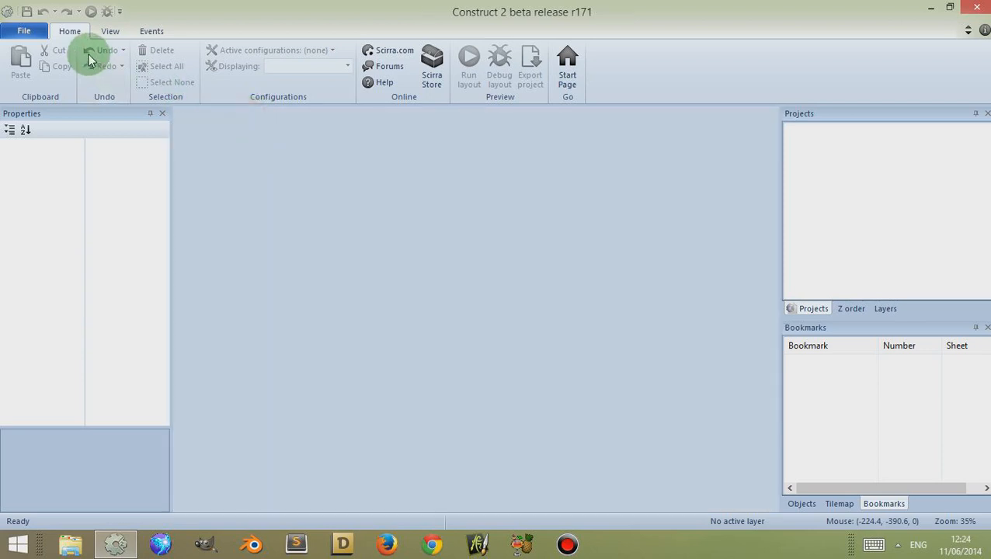
pyautogui.click(28, 31)
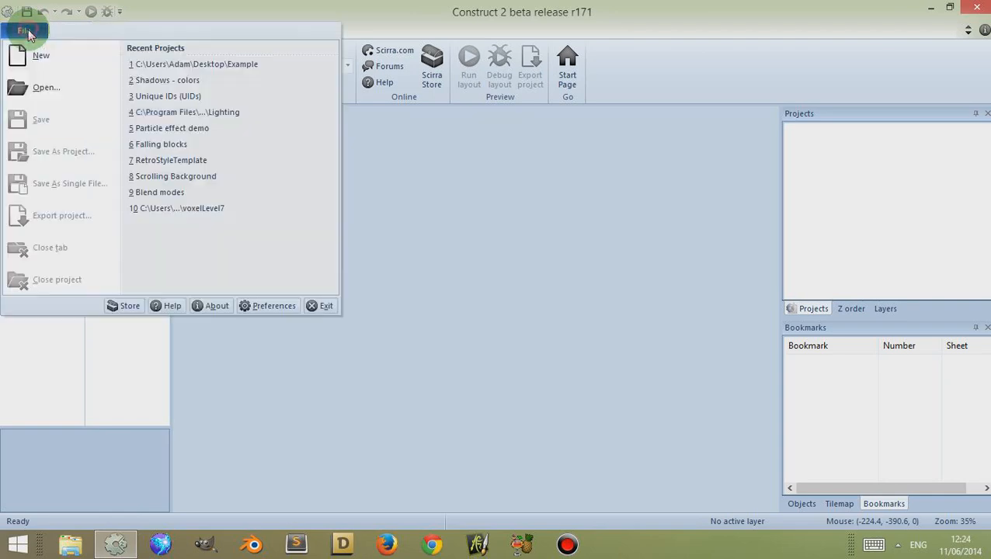
pyautogui.click(39, 55)
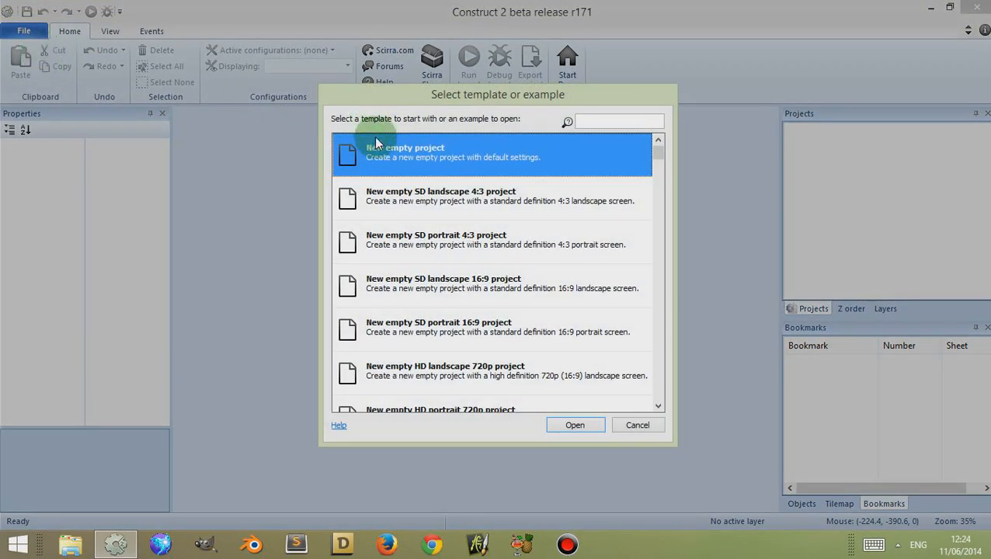
pyautogui.moveTo(612, 437)
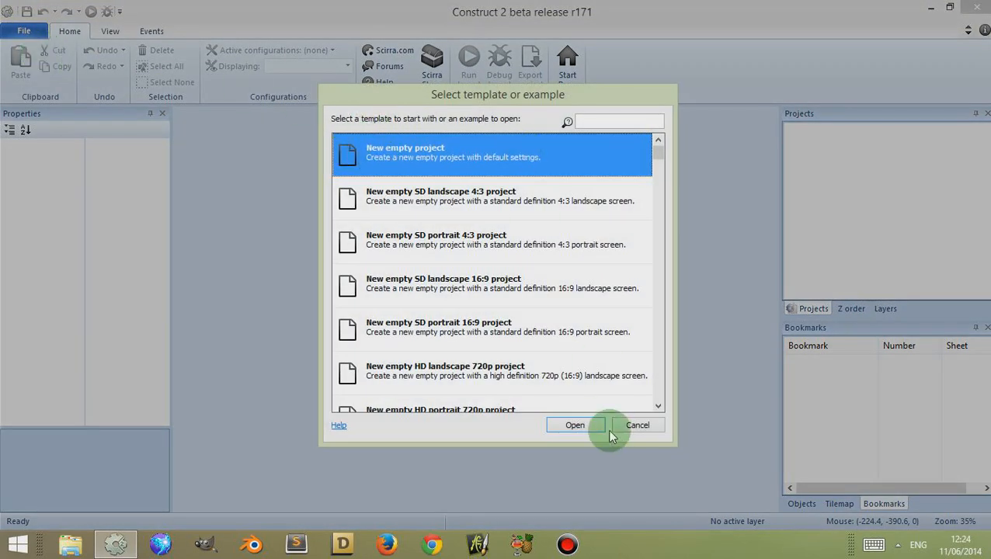
# Step: Create a New empty project with Layout 1 and Event sheet 1, then show the View ribbon
pyautogui.click(575, 425)
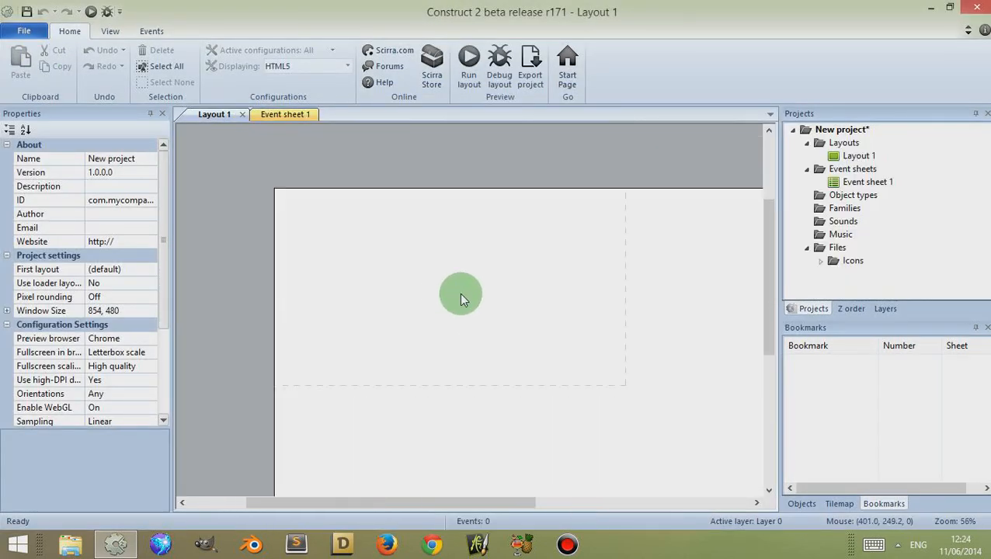
pyautogui.moveTo(813, 432)
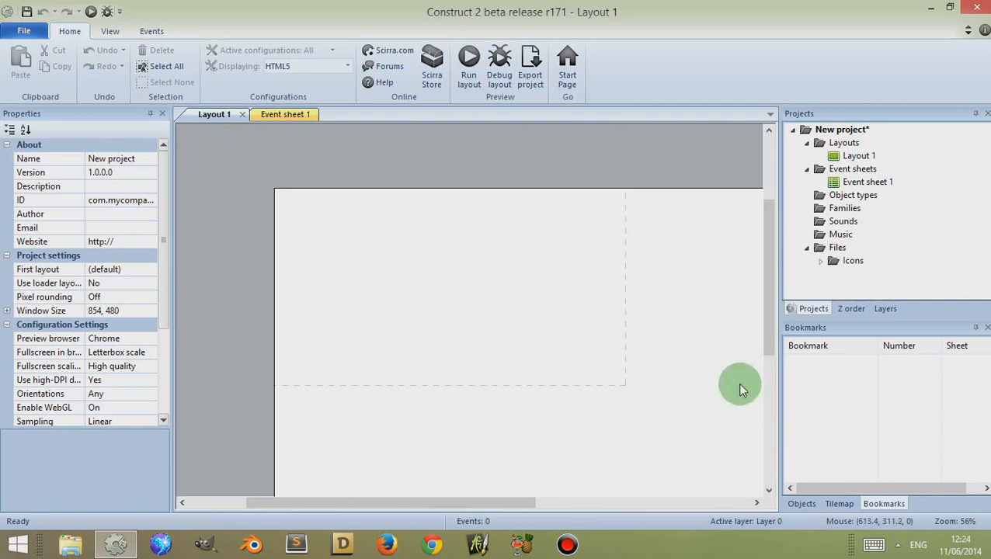
pyautogui.moveTo(538, 345)
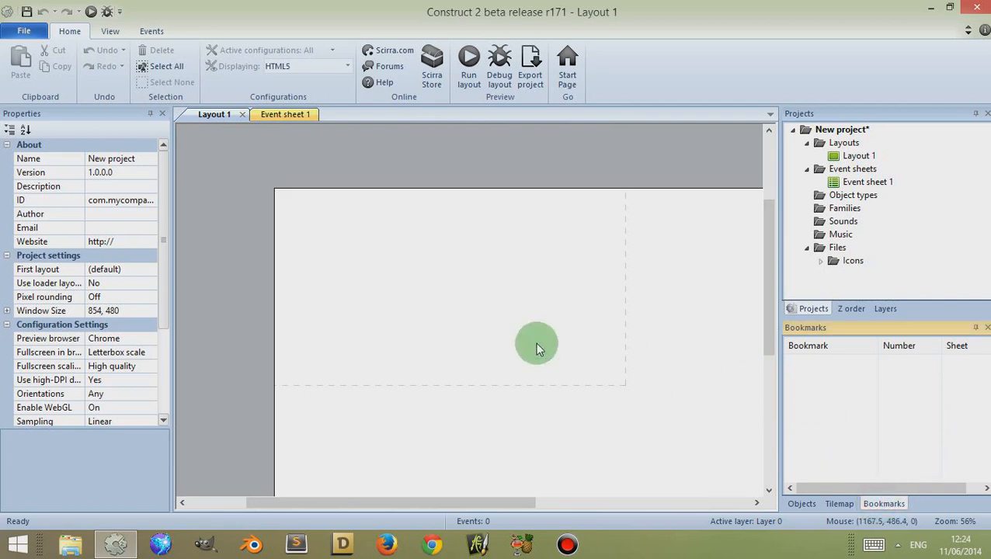
pyautogui.click(111, 31)
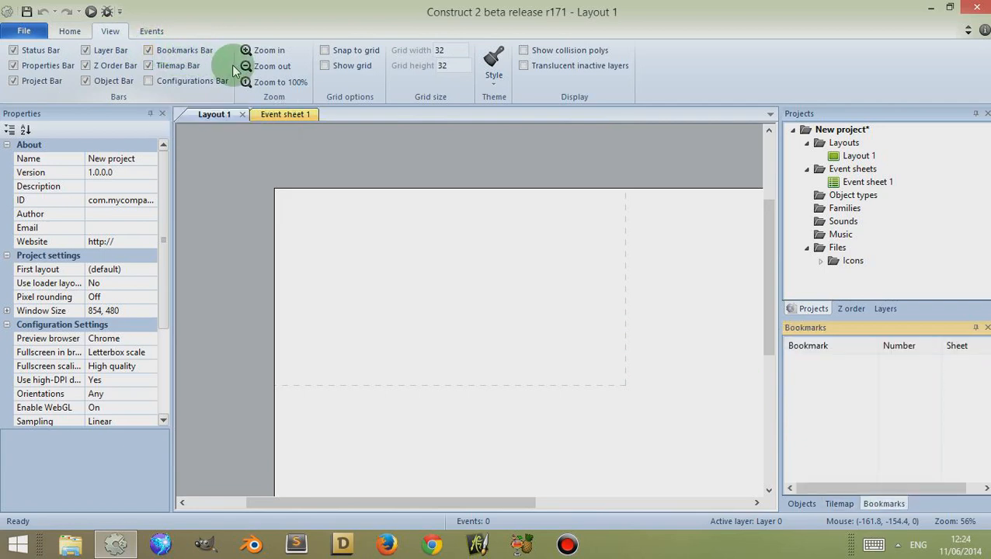
pyautogui.click(976, 327)
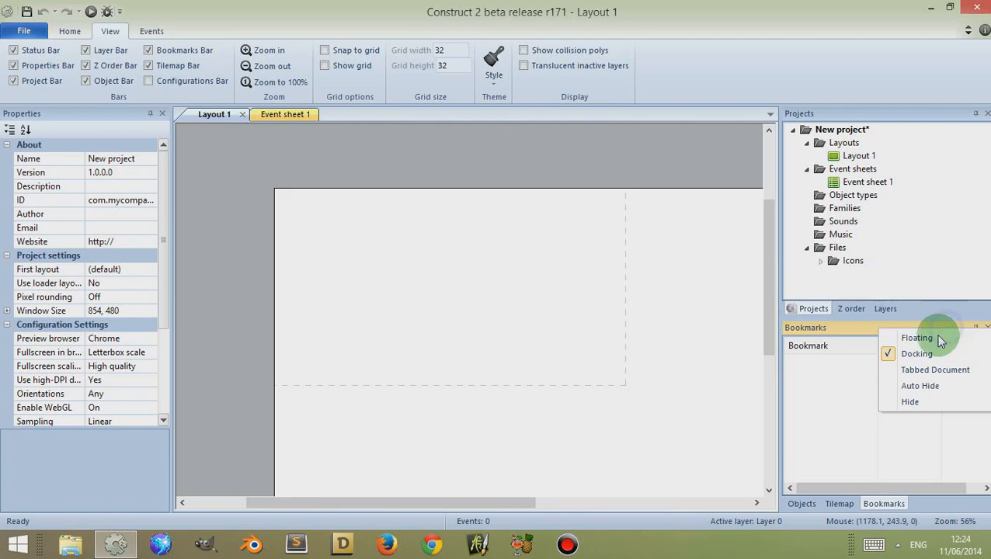
pyautogui.click(917, 337)
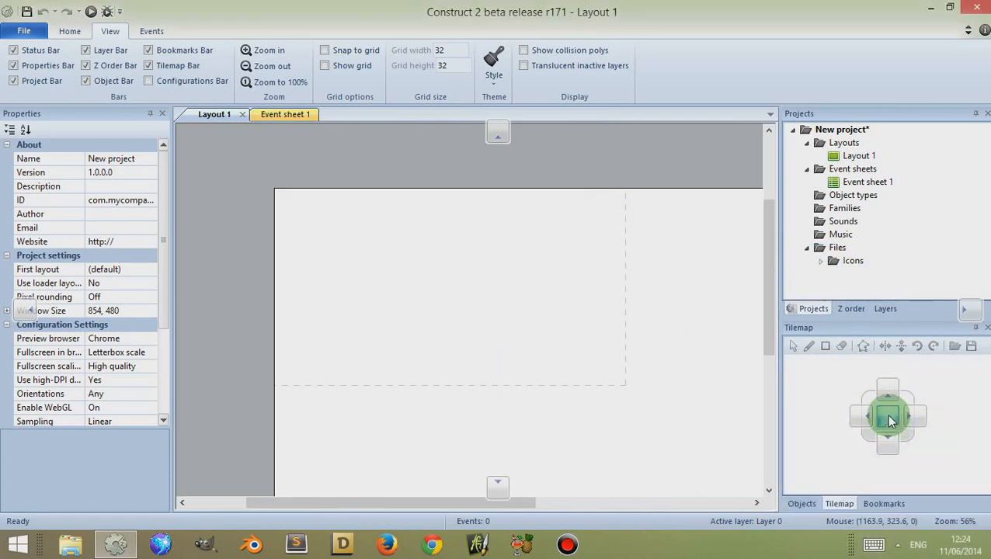
pyautogui.click(886, 503)
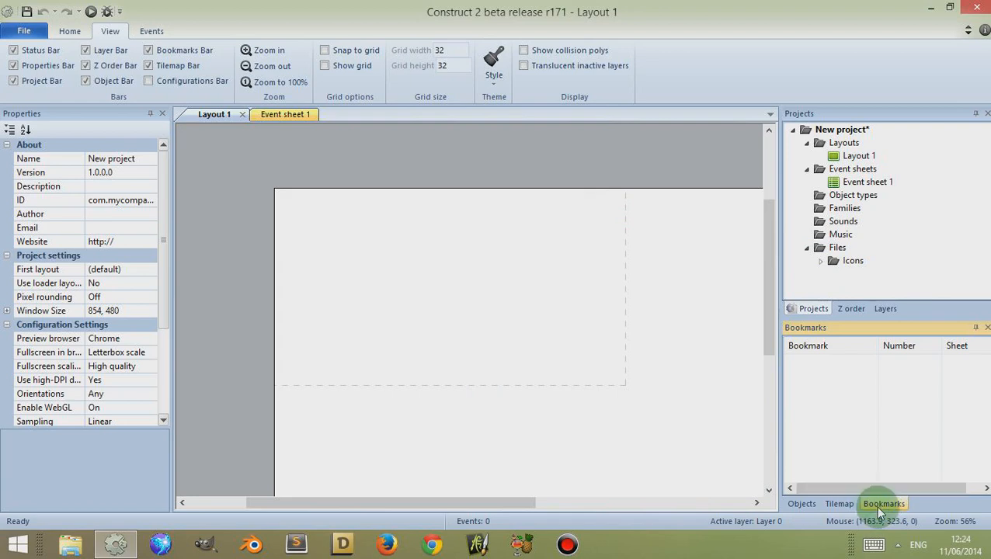
pyautogui.moveTo(272, 291)
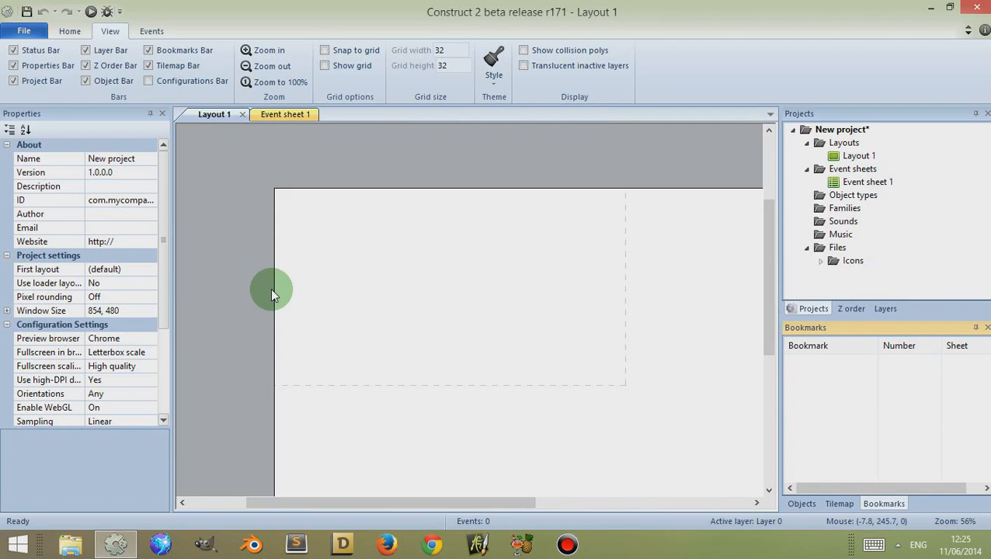
# Step: Switch from Layout 1 to the empty Event sheet 1
pyautogui.click(282, 114)
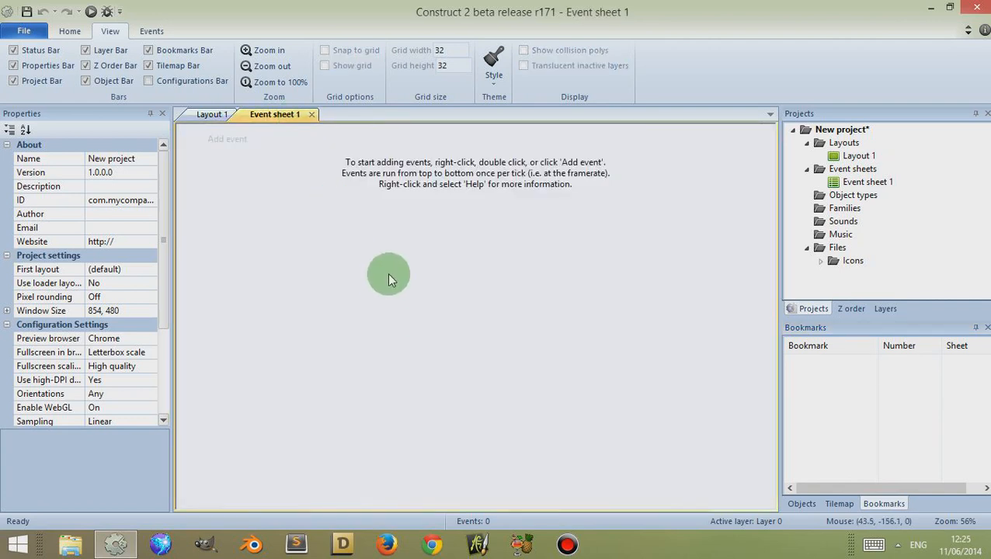
pyautogui.moveTo(385, 278)
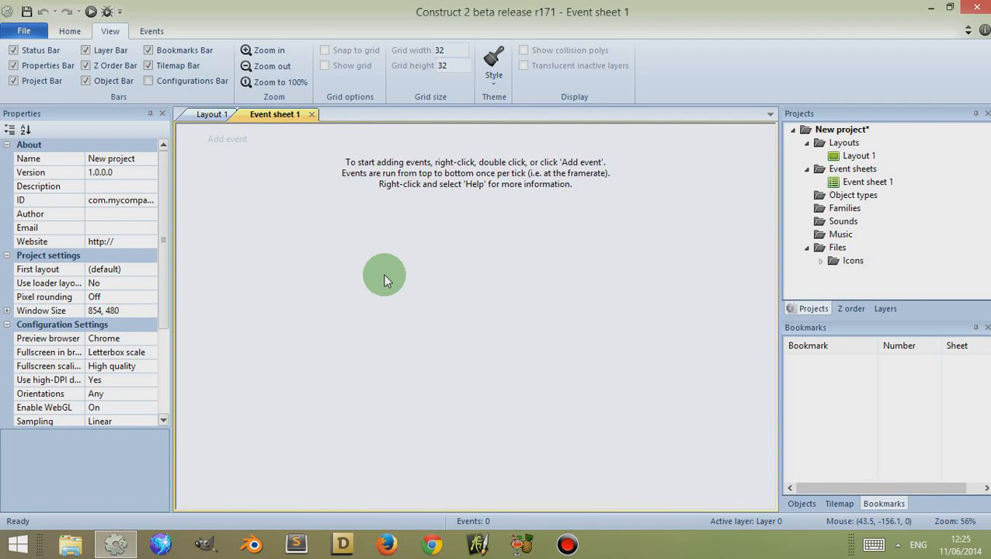
pyautogui.moveTo(284, 258)
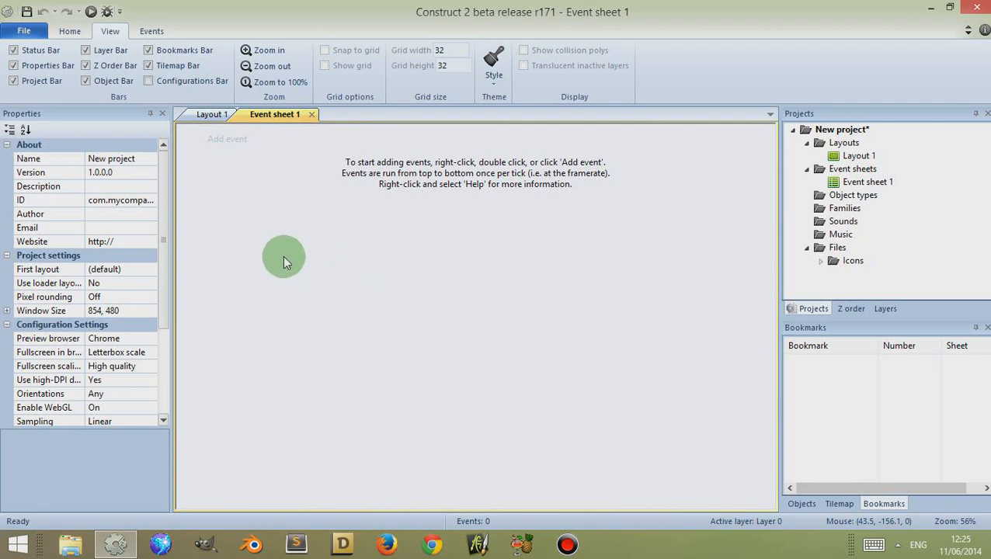
pyautogui.moveTo(279, 252)
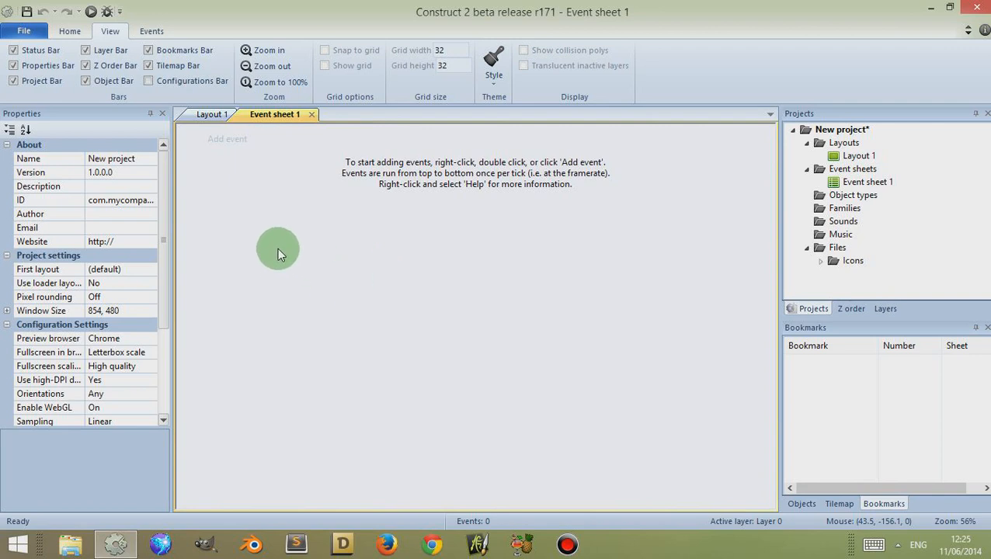
pyautogui.moveTo(277, 254)
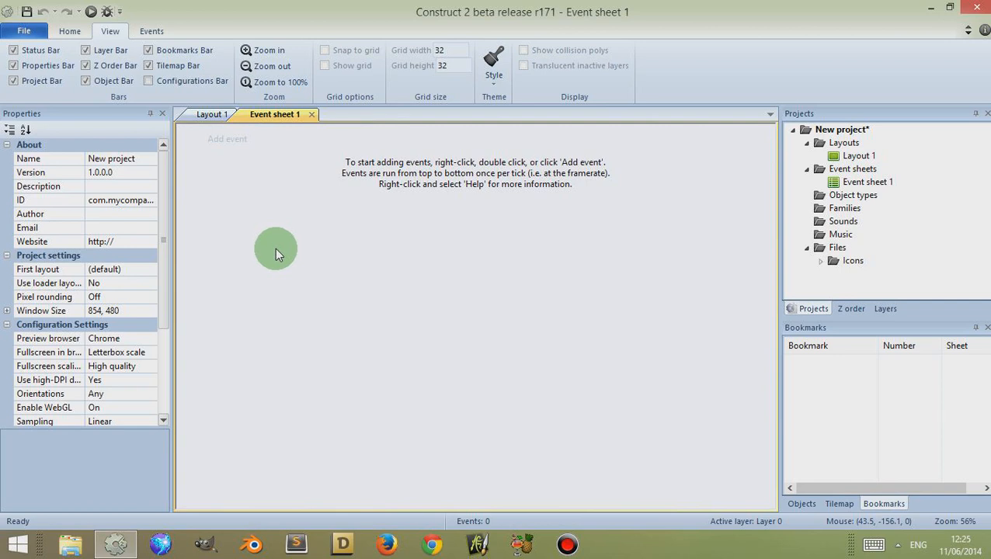
pyautogui.moveTo(235, 177)
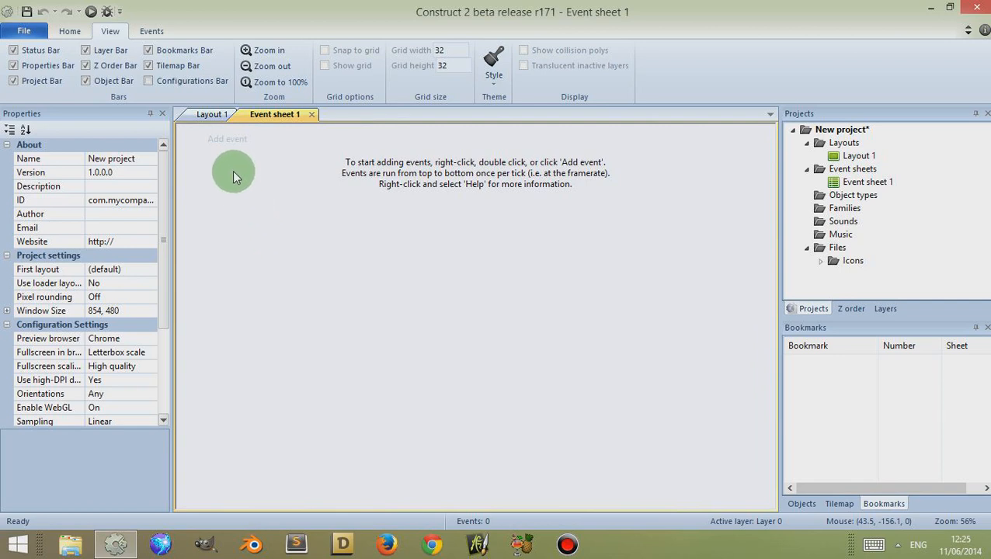
pyautogui.moveTo(247, 192)
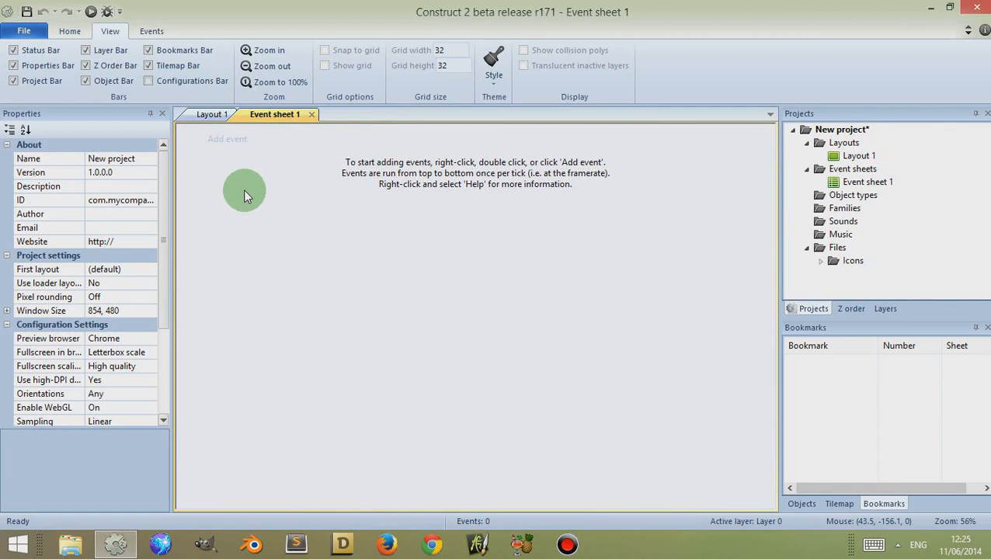
# Step: Add a first event to Event sheet 1 with the System 'Every tick' condition
pyautogui.rightClick(245, 194)
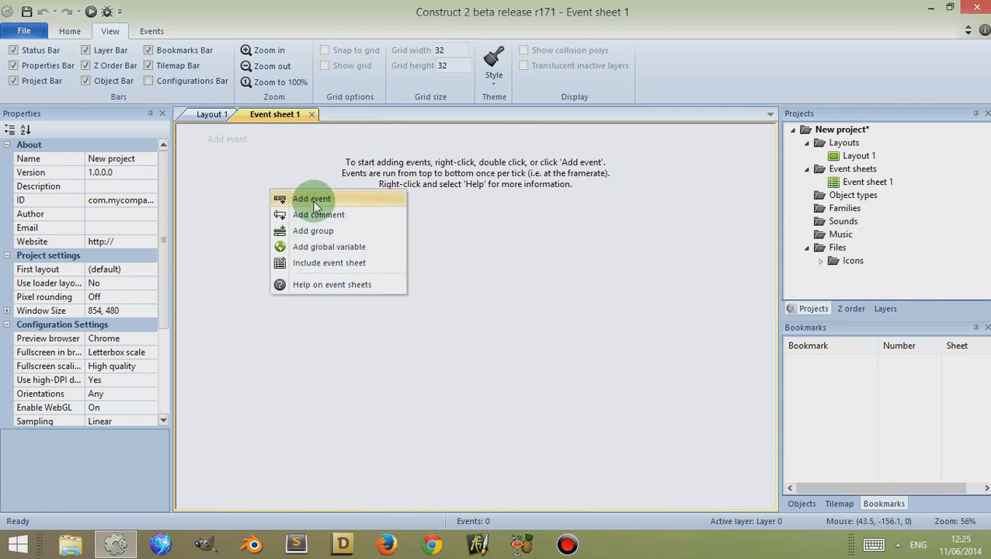
pyautogui.click(311, 199)
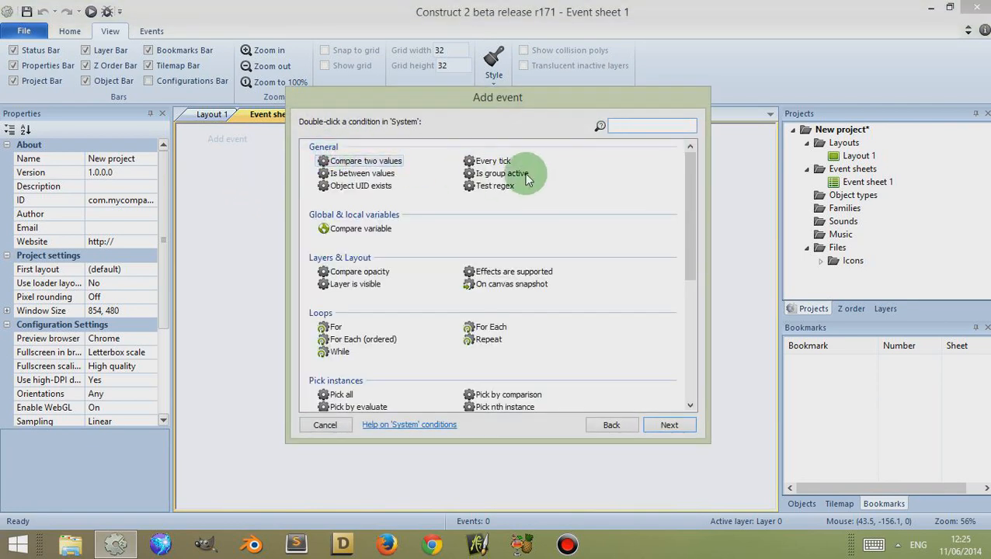
pyautogui.doubleClick(488, 161)
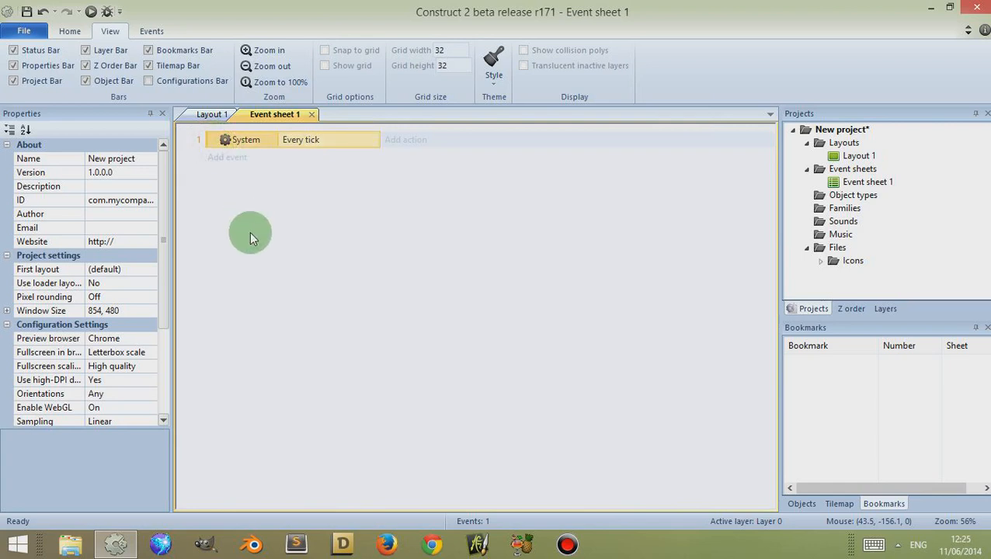
pyautogui.moveTo(218, 145)
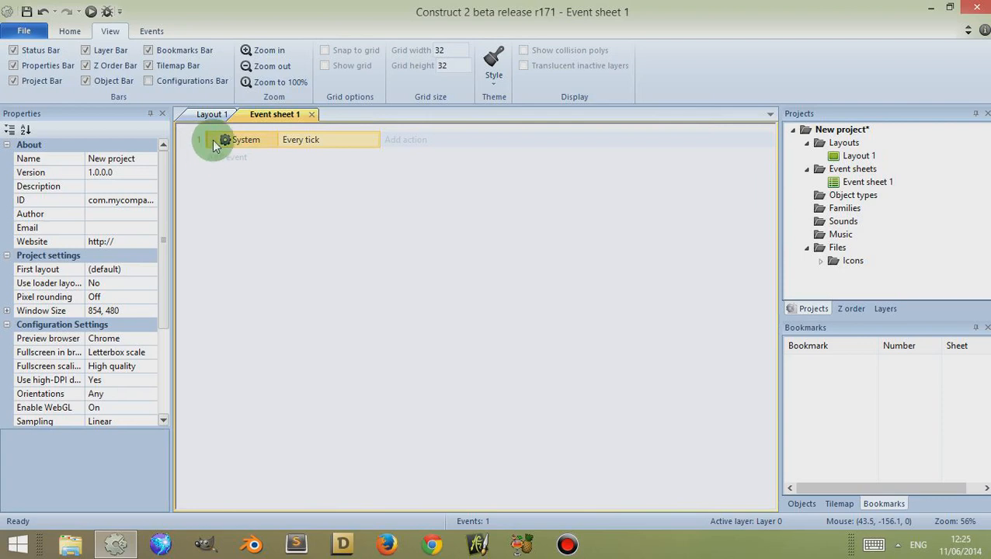
# Step: Paste copies of the Every tick event until the sheet has 52 events, then select event 11
pyautogui.rightClick(219, 145)
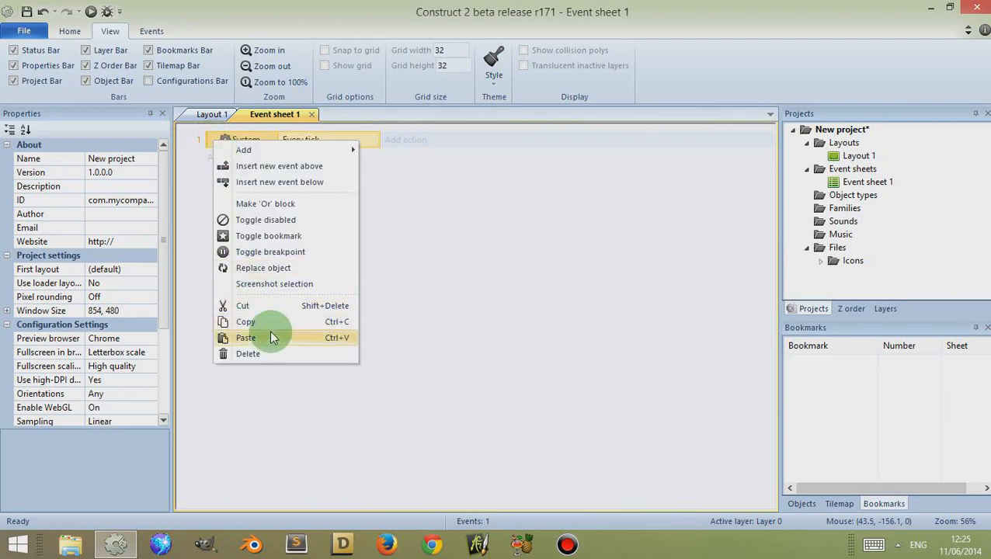
pyautogui.click(246, 338)
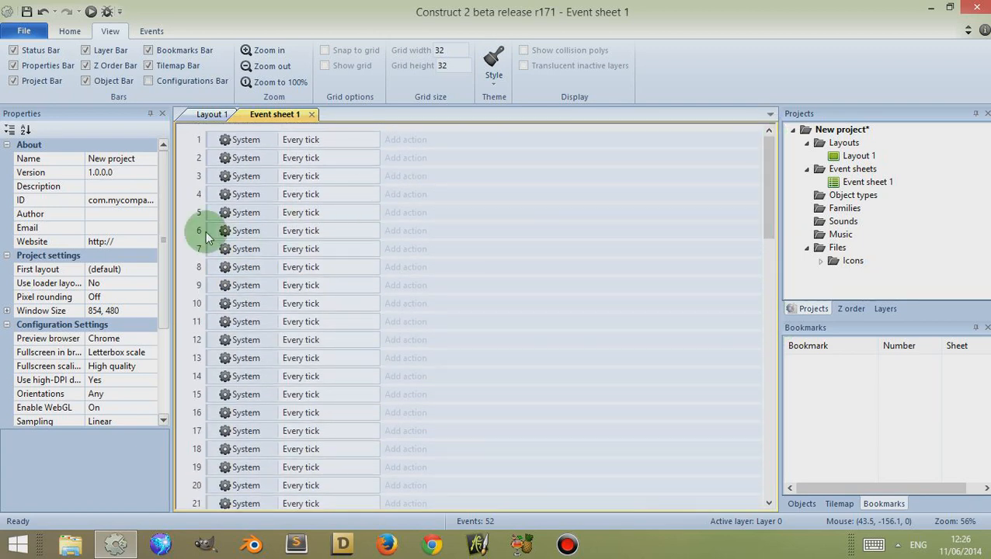
pyautogui.scroll(-3)
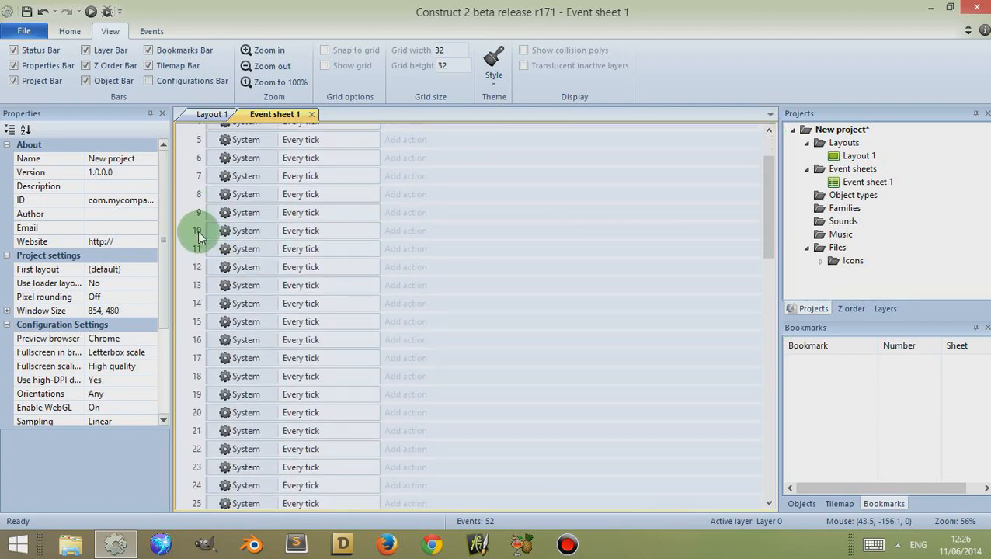
pyautogui.click(301, 249)
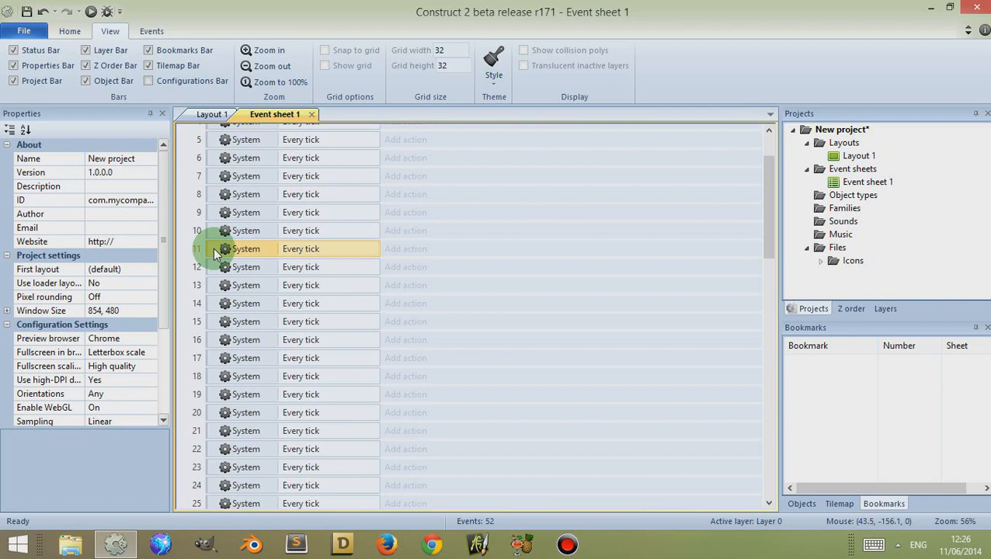
# Step: Toggle a bookmark on event 11 so it appears in the Bookmarks list
pyautogui.rightClick(225, 248)
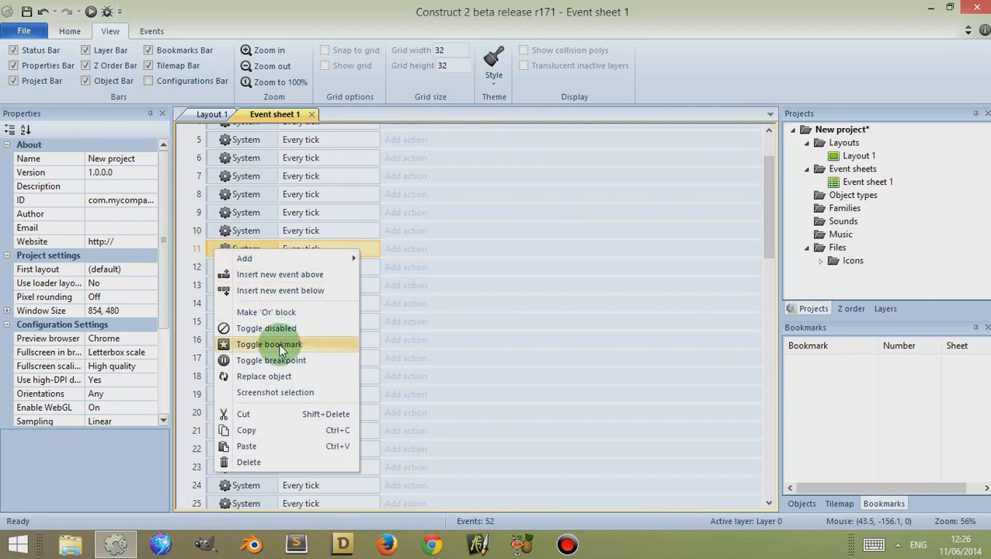
pyautogui.click(268, 344)
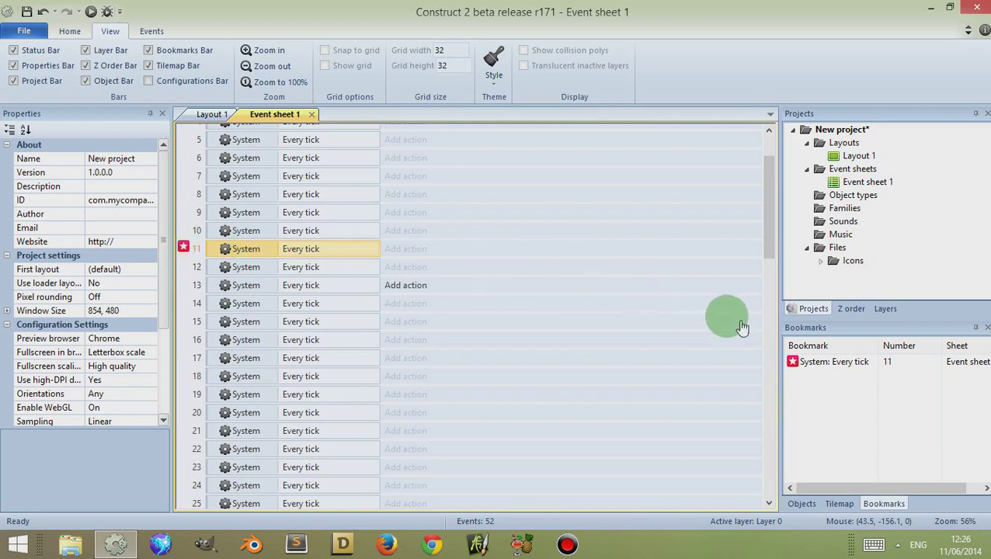
pyautogui.moveTo(814, 366)
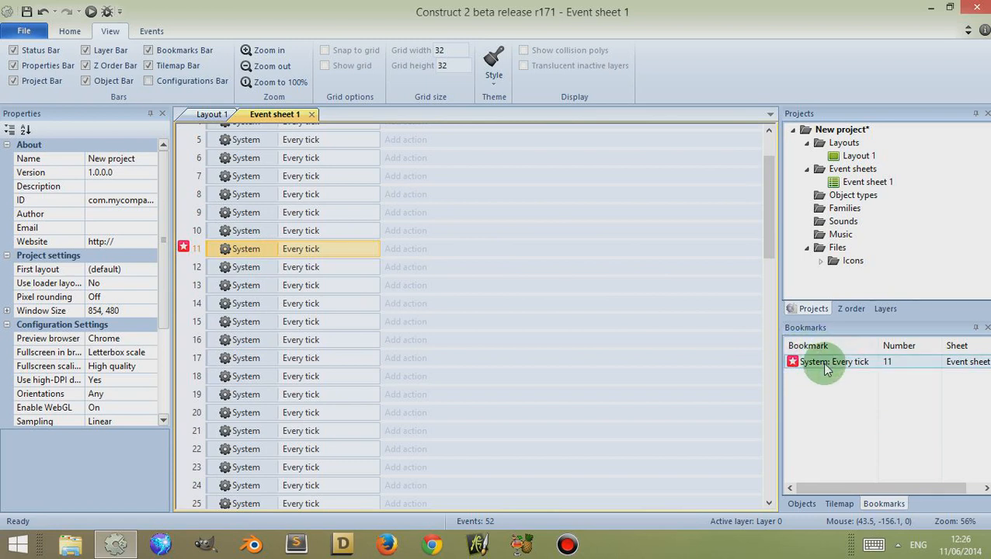
pyautogui.moveTo(835, 365)
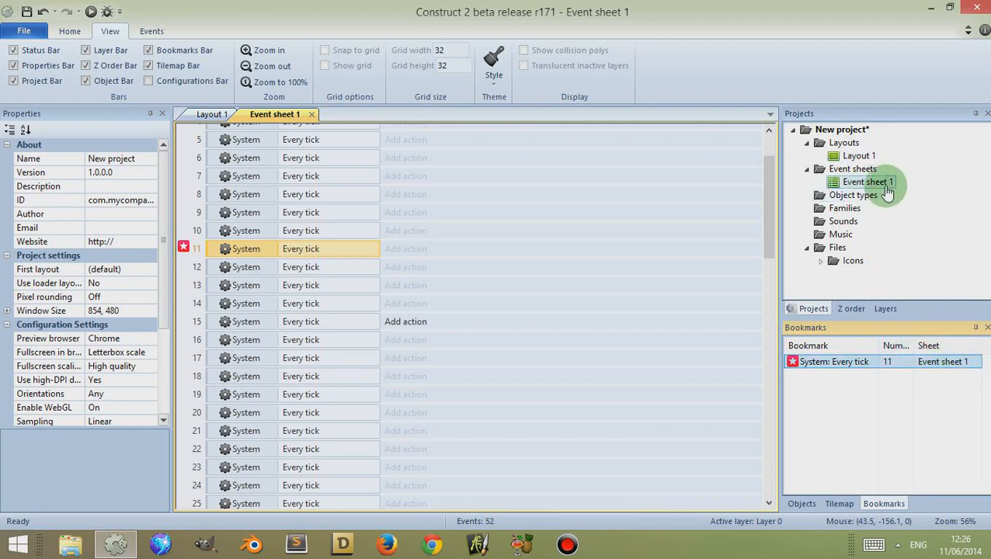
# Step: Rename Event sheet 1 to 'HeyGuys' in the Projects bar
pyautogui.rightClick(868, 182)
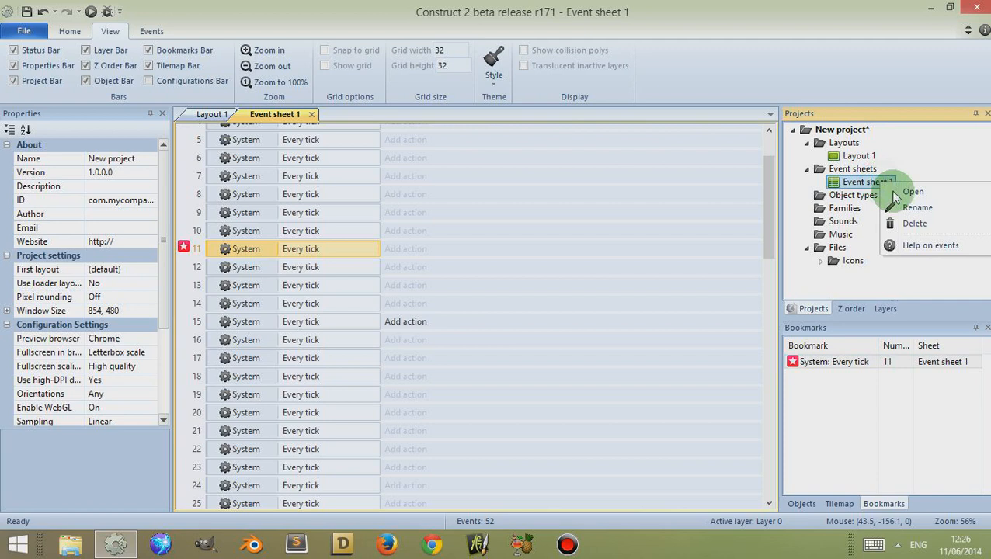
pyautogui.click(918, 208)
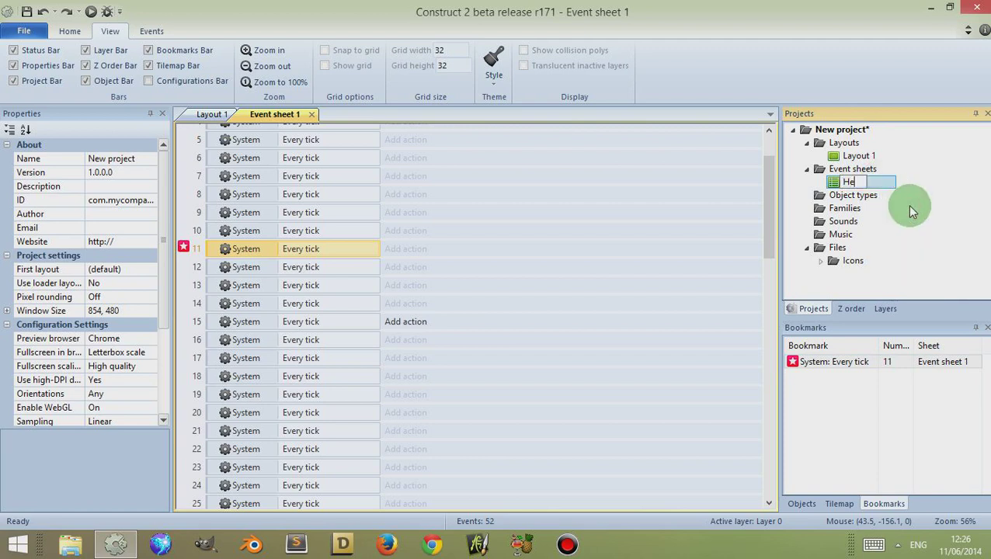
pyautogui.write('HeyGuys')
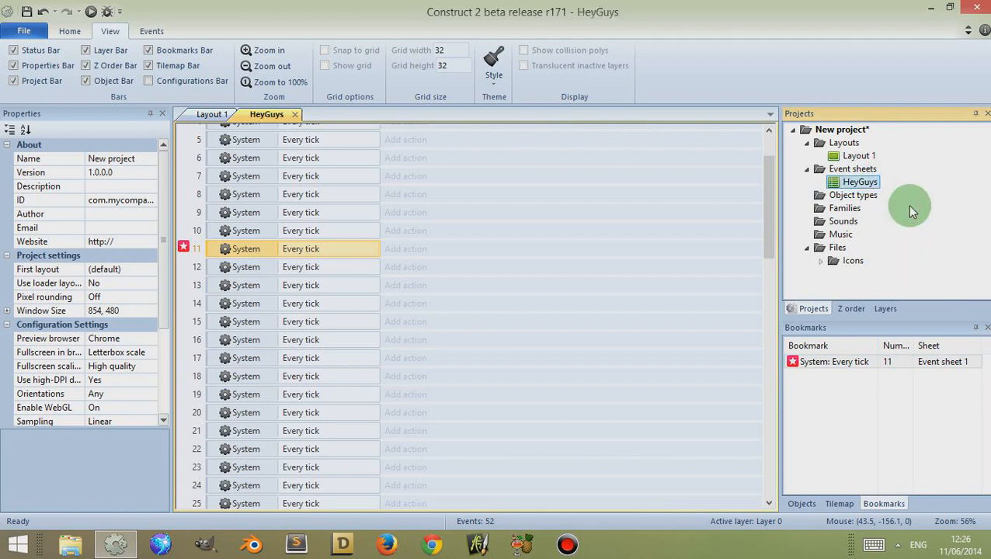
pyautogui.moveTo(881, 229)
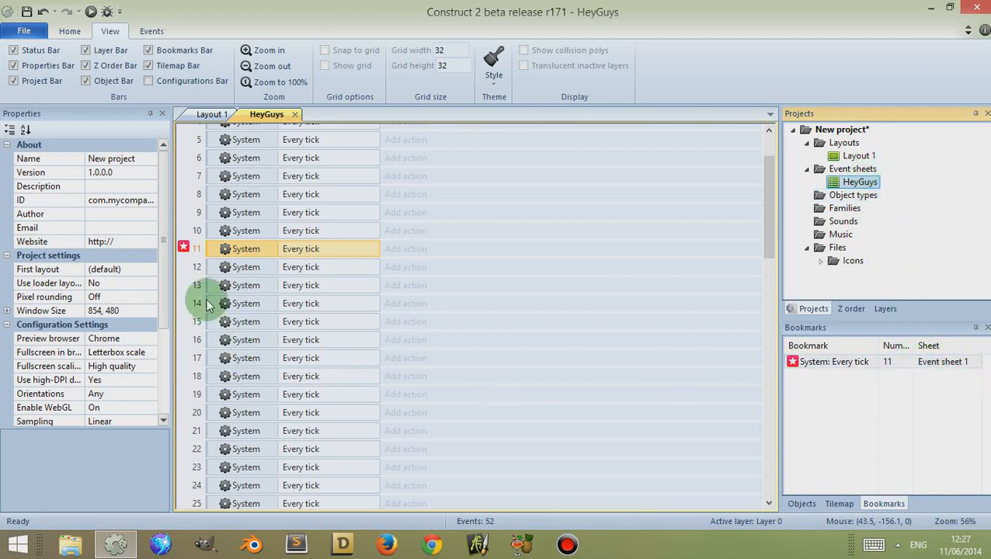
pyautogui.moveTo(200, 293)
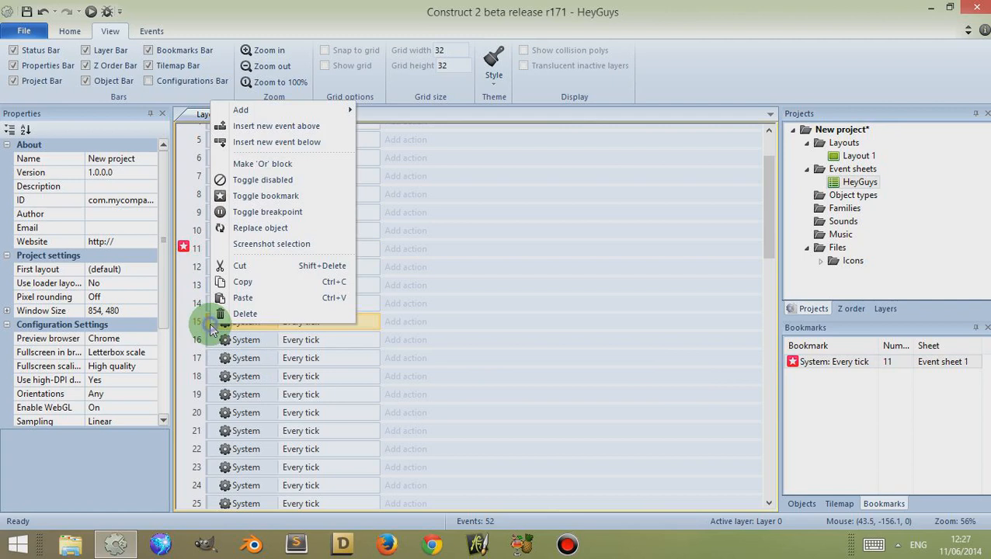
pyautogui.moveTo(251, 201)
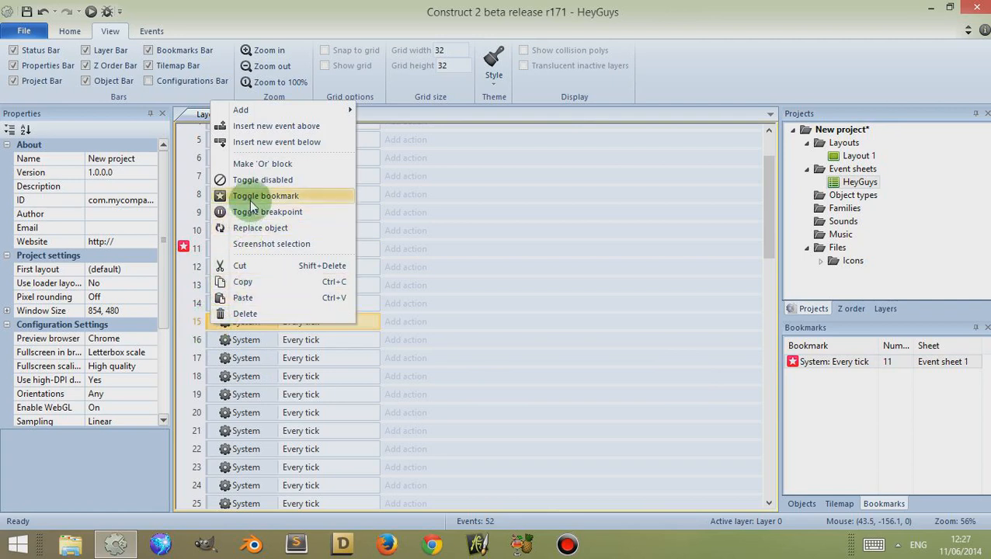
# Step: Bookmark event 15 so the Bookmarks list shows events 11 and 15
pyautogui.click(266, 195)
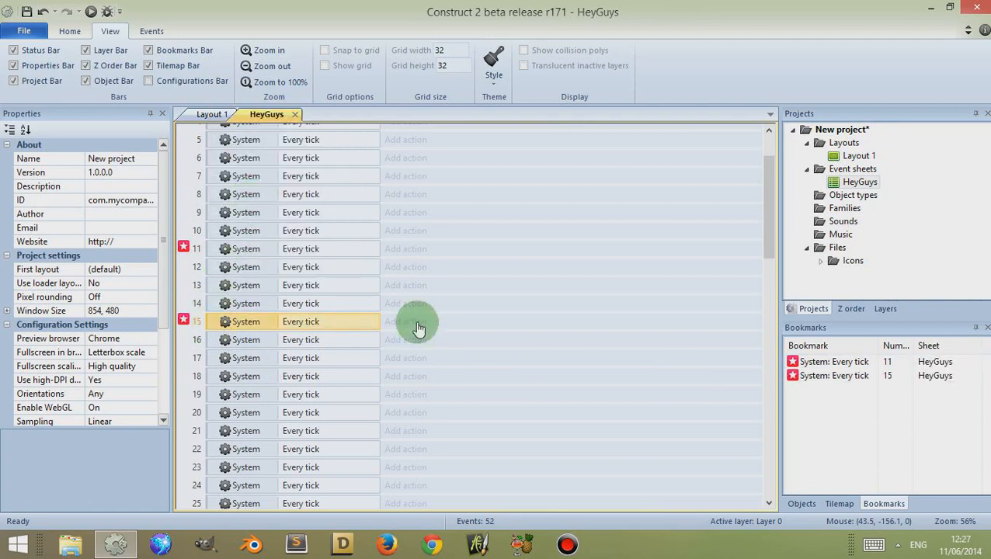
pyautogui.click(836, 361)
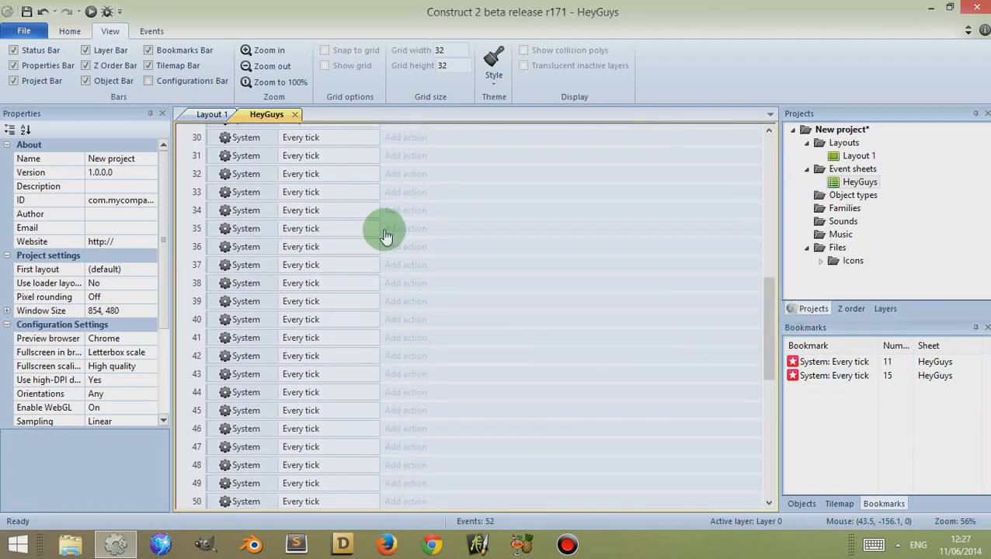
# Step: Use the Bookmarks bar's Go to to jump to event 15, then back to event 11
pyautogui.click(834, 375)
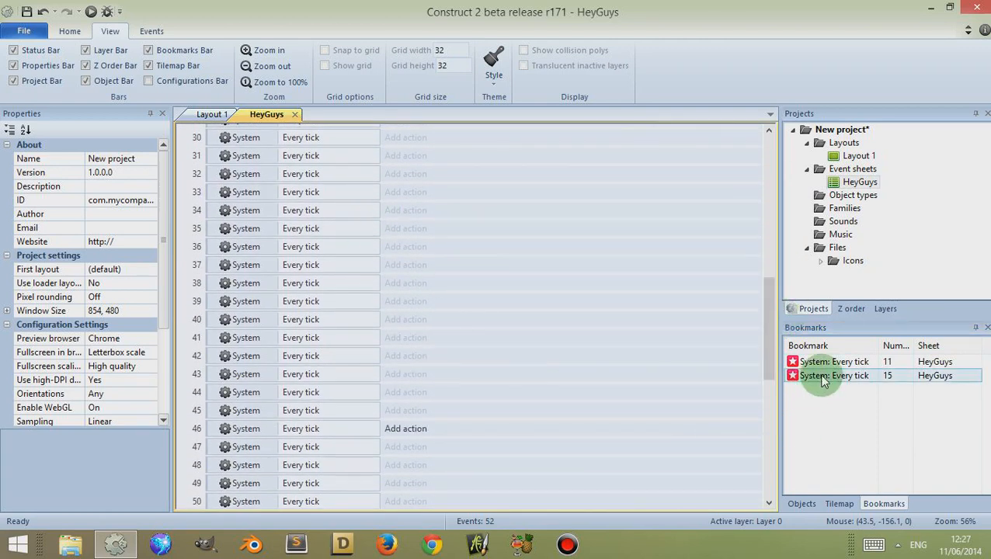
pyautogui.rightClick(835, 375)
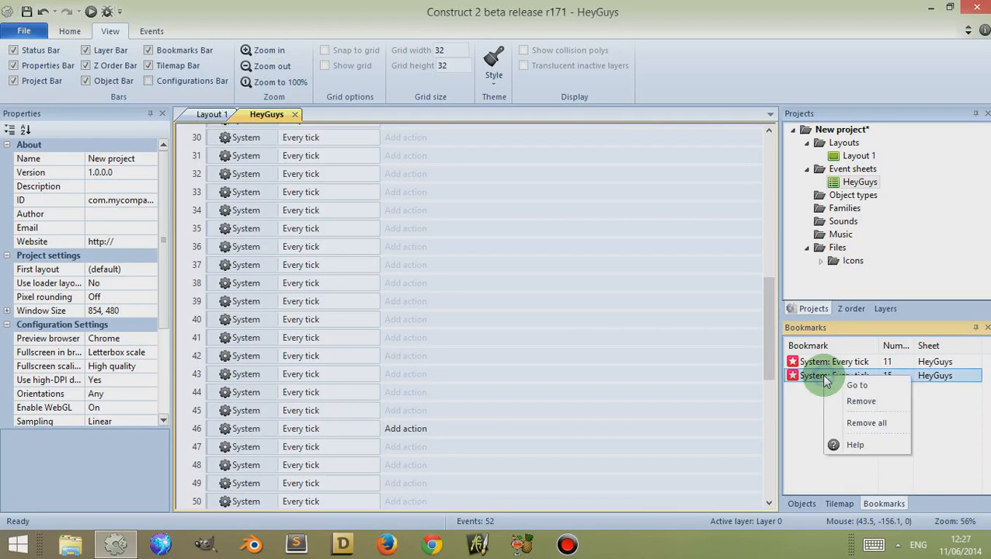
pyautogui.click(857, 384)
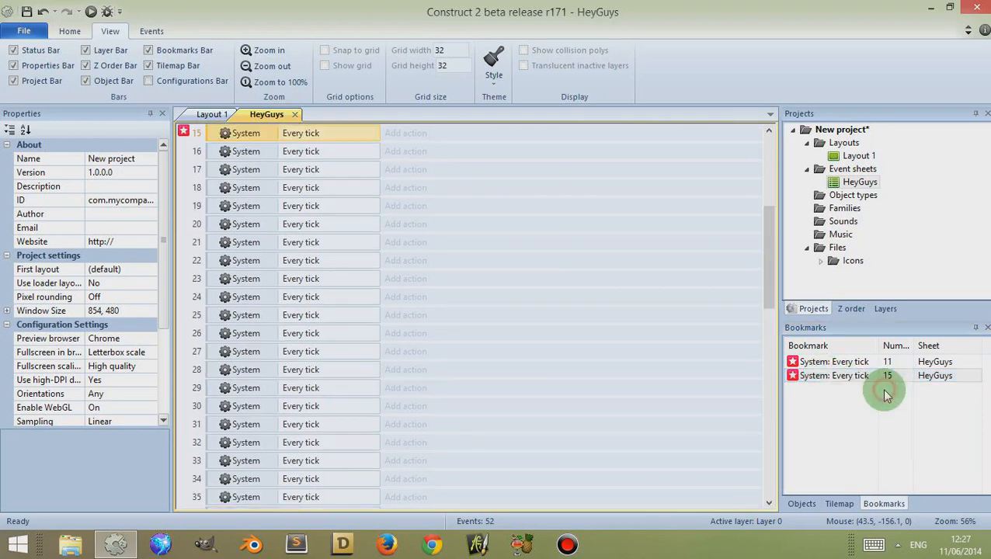
pyautogui.moveTo(351, 150)
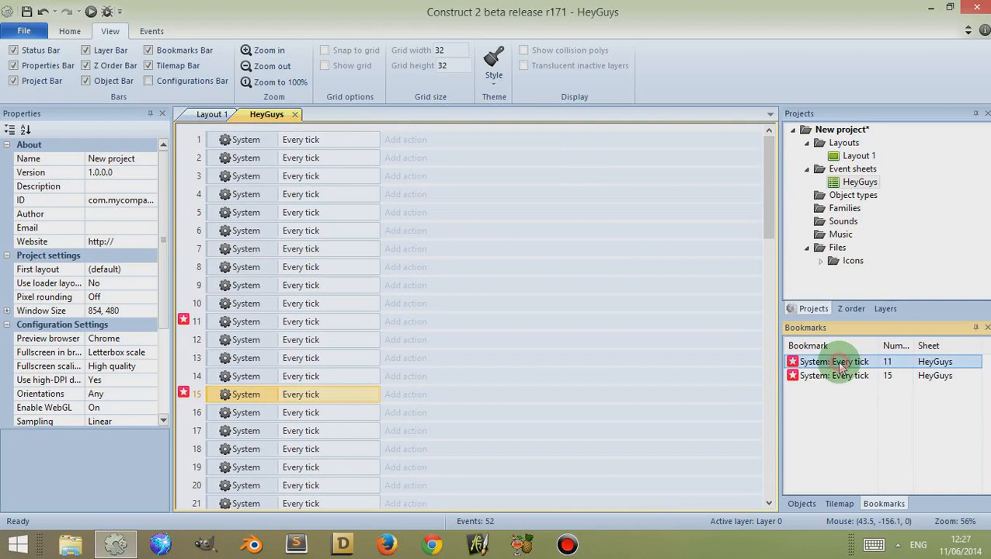
pyautogui.rightClick(842, 365)
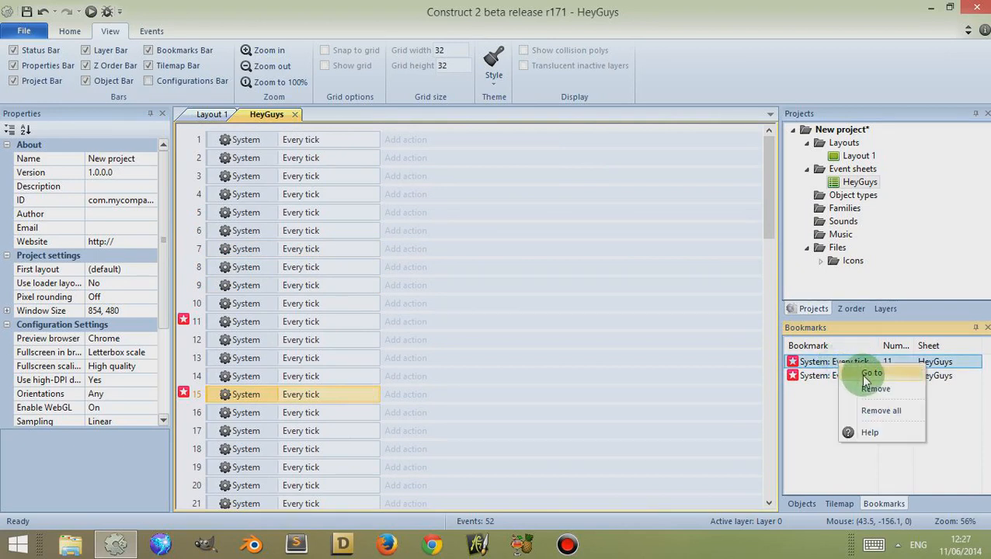
pyautogui.click(871, 373)
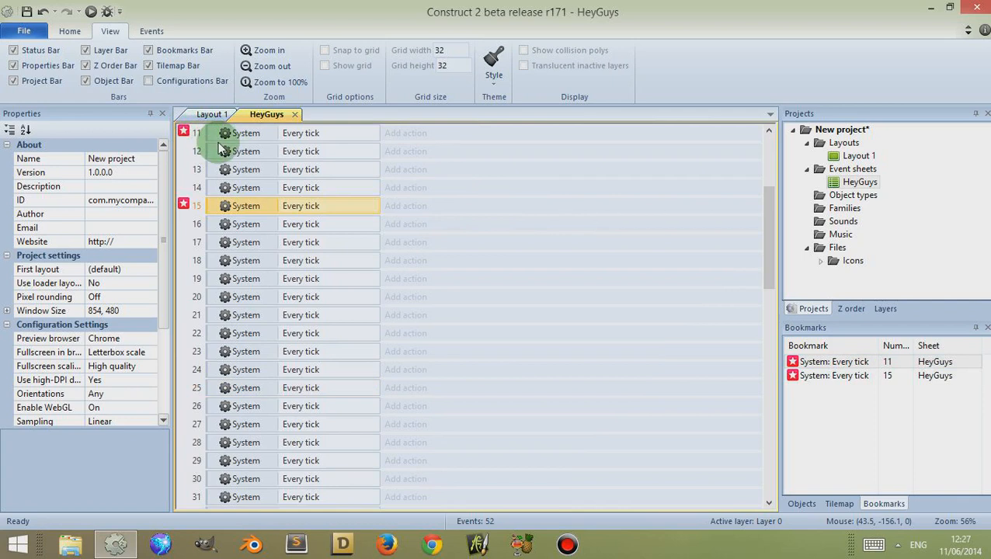
# Step: Unbookmark event 11, then use Remove all on the remaining event 15 bookmark
pyautogui.click(245, 133)
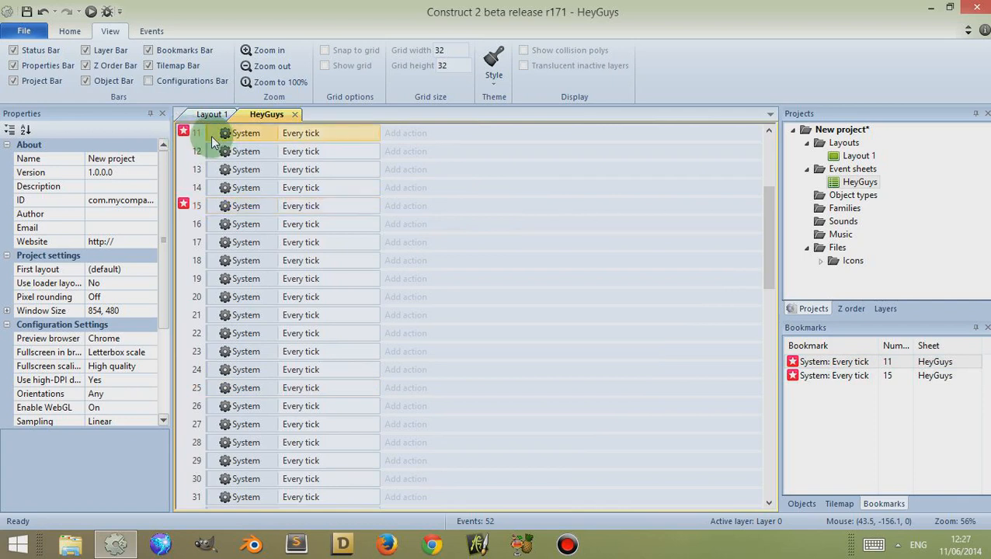
pyautogui.rightClick(245, 132)
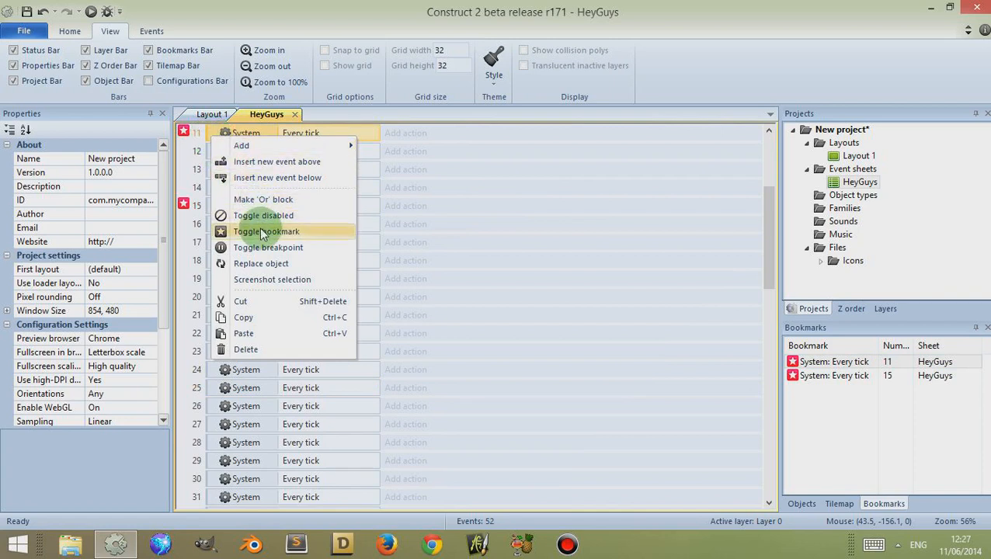
pyautogui.click(265, 232)
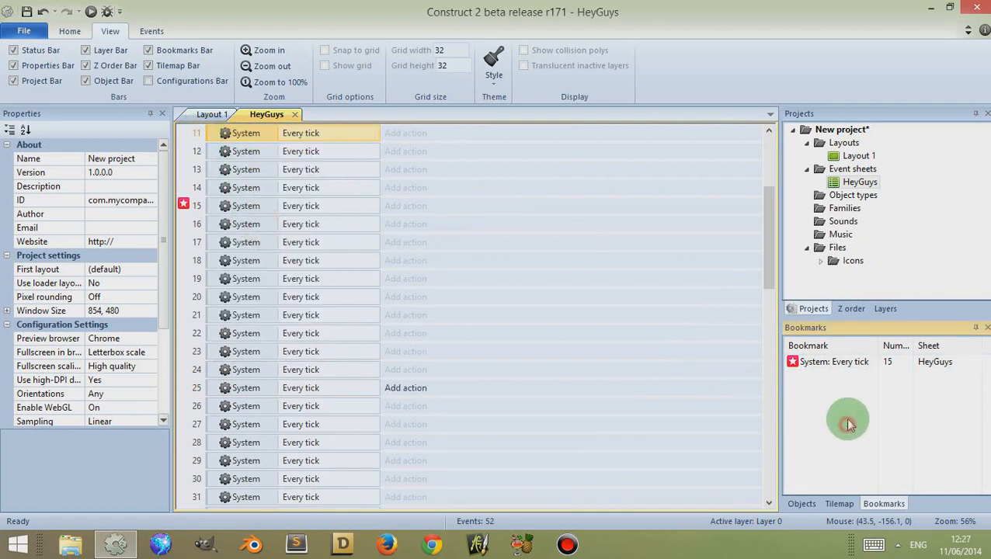
pyautogui.rightClick(849, 362)
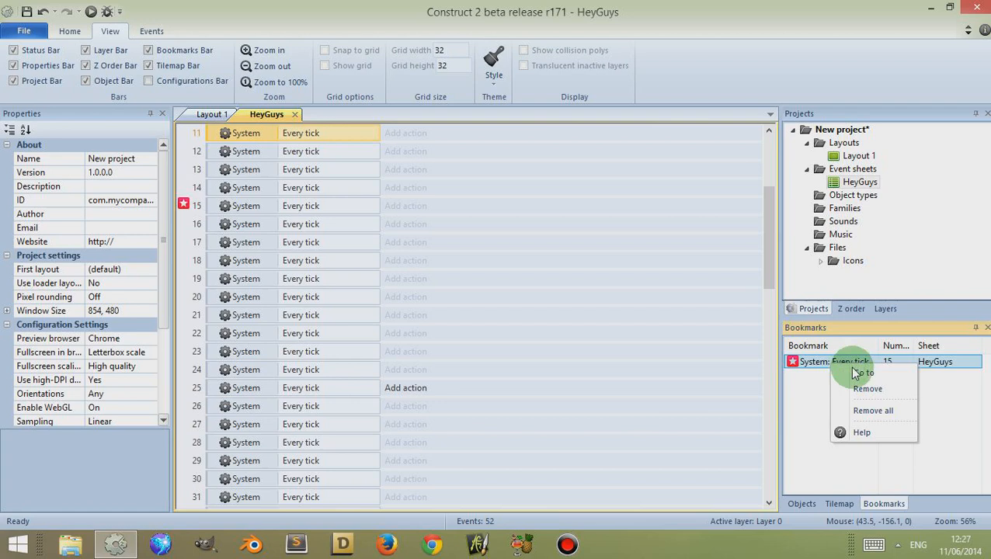
pyautogui.moveTo(877, 410)
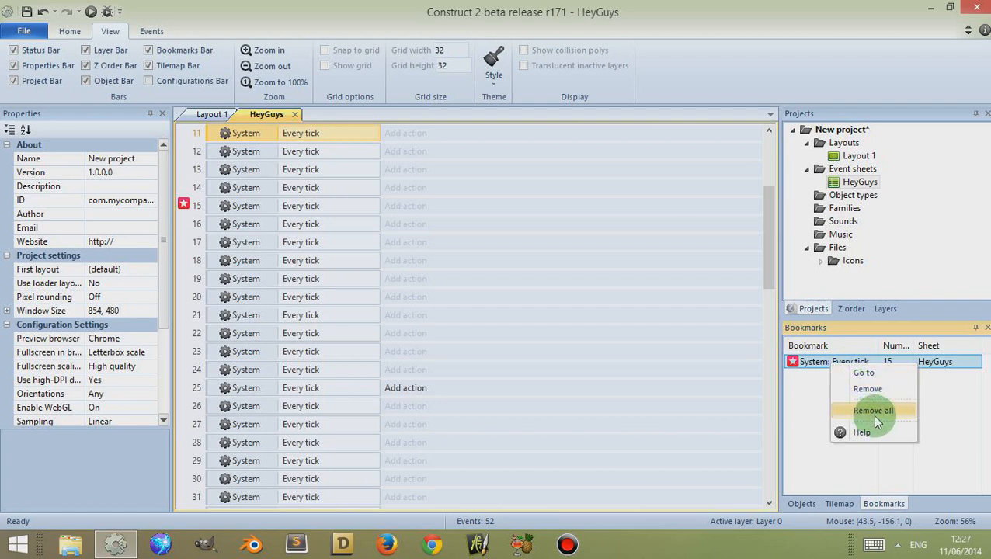
pyautogui.click(872, 410)
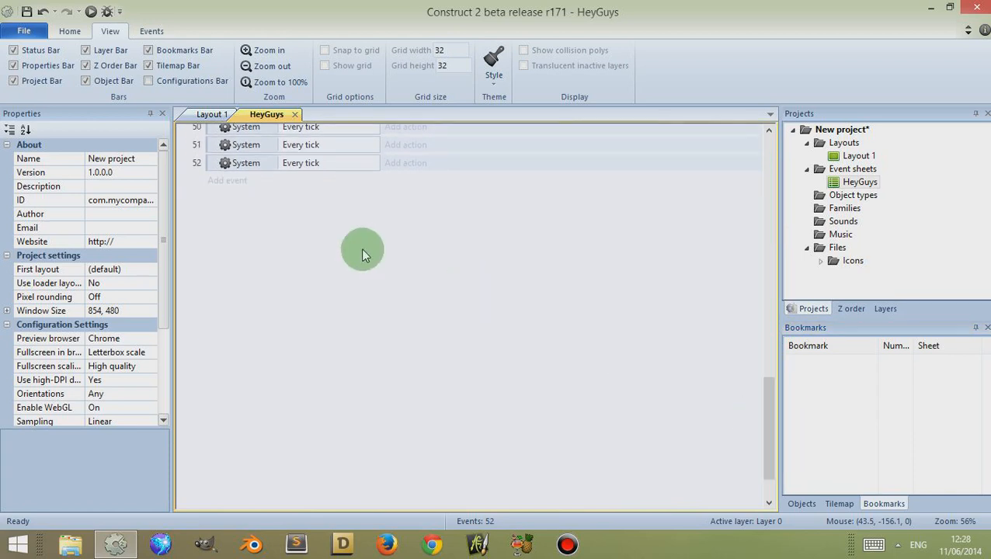
# Step: Add an event group named Strawberry to the HeyGuys event sheet
pyautogui.rightClick(362, 250)
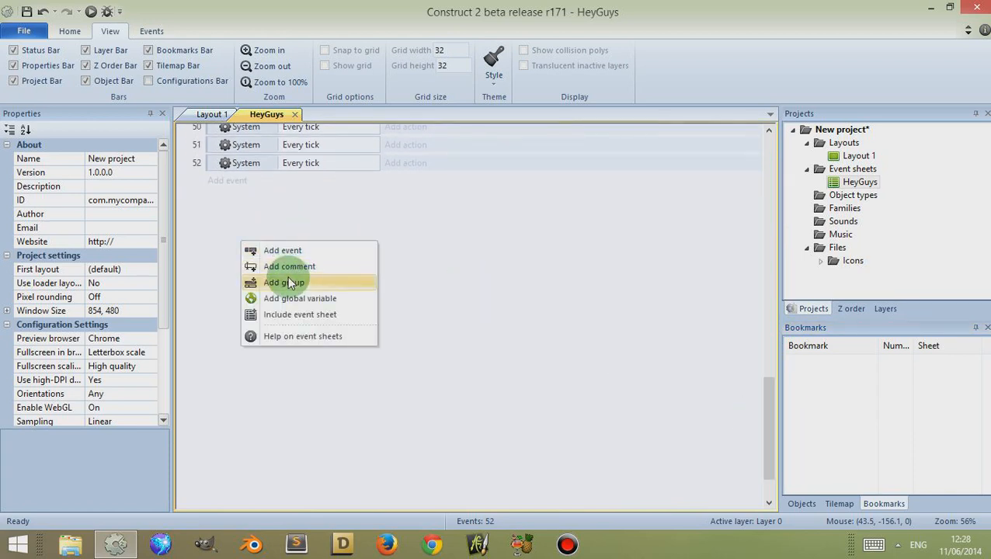
pyautogui.moveTo(293, 282)
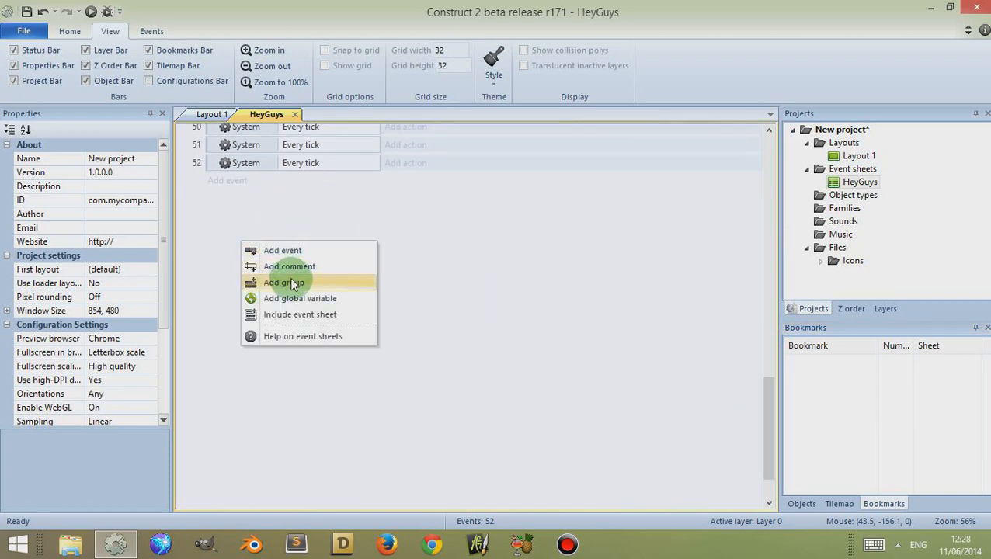
pyautogui.click(283, 282)
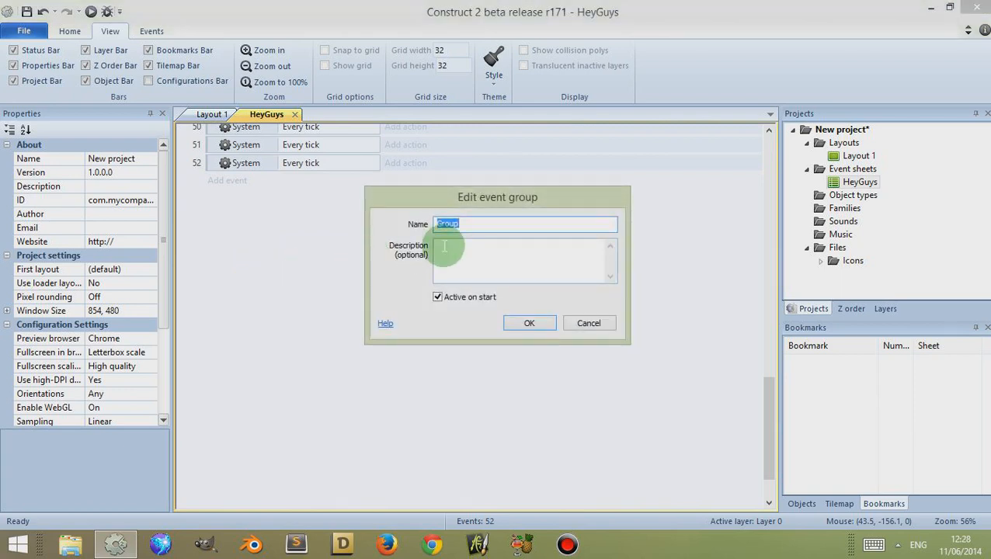
pyautogui.write('Straw')
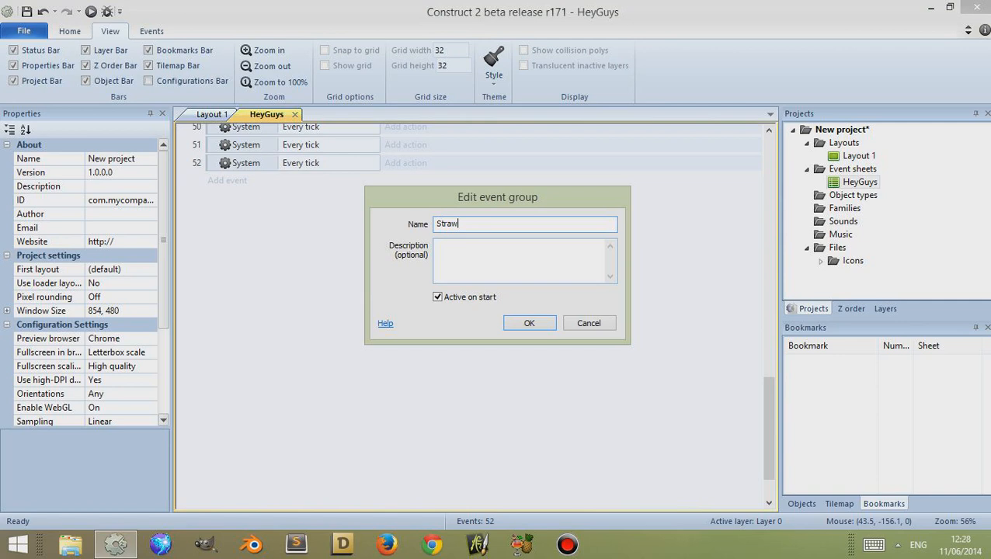
pyautogui.click(529, 323)
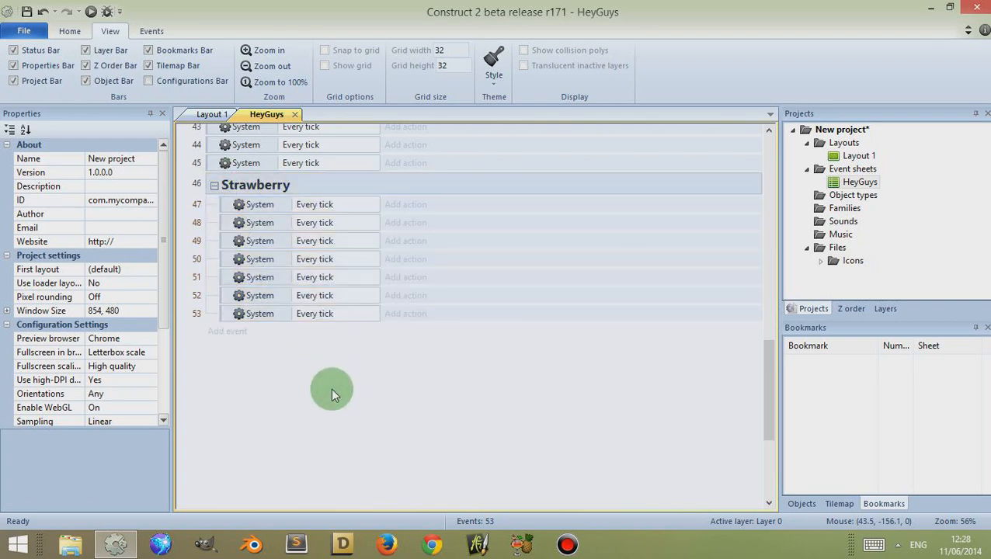
pyautogui.moveTo(338, 386)
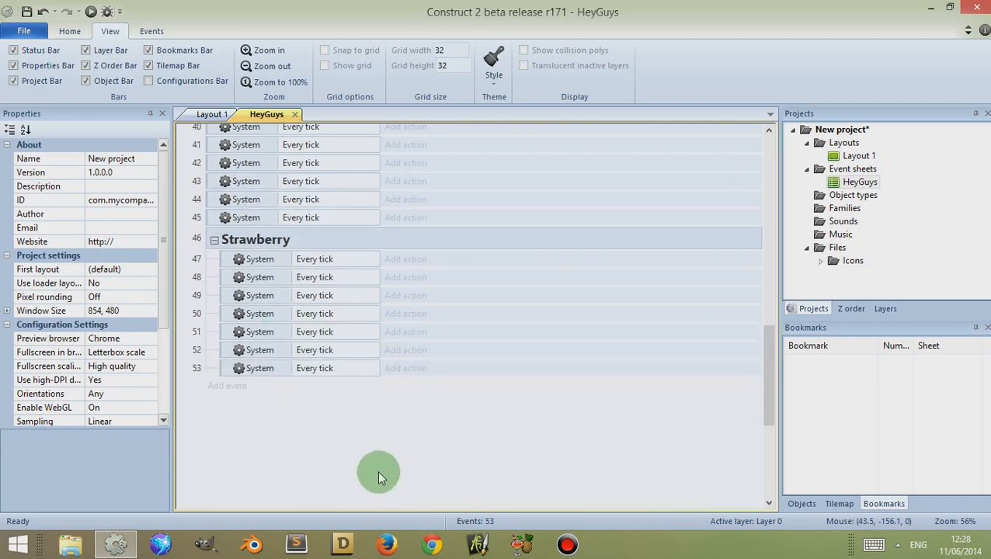
pyautogui.moveTo(266, 243)
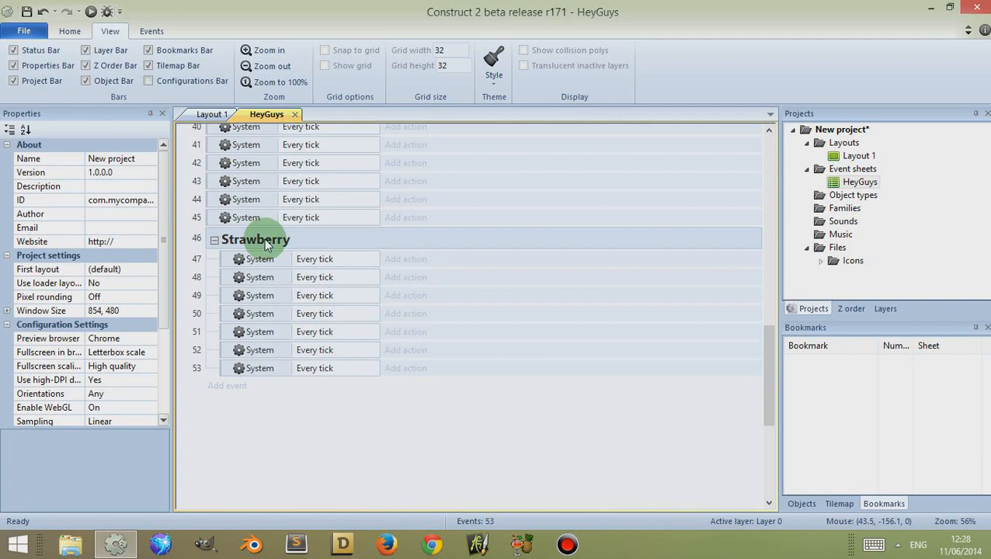
# Step: Toggle a bookmark on the Strawberry group header
pyautogui.rightClick(264, 241)
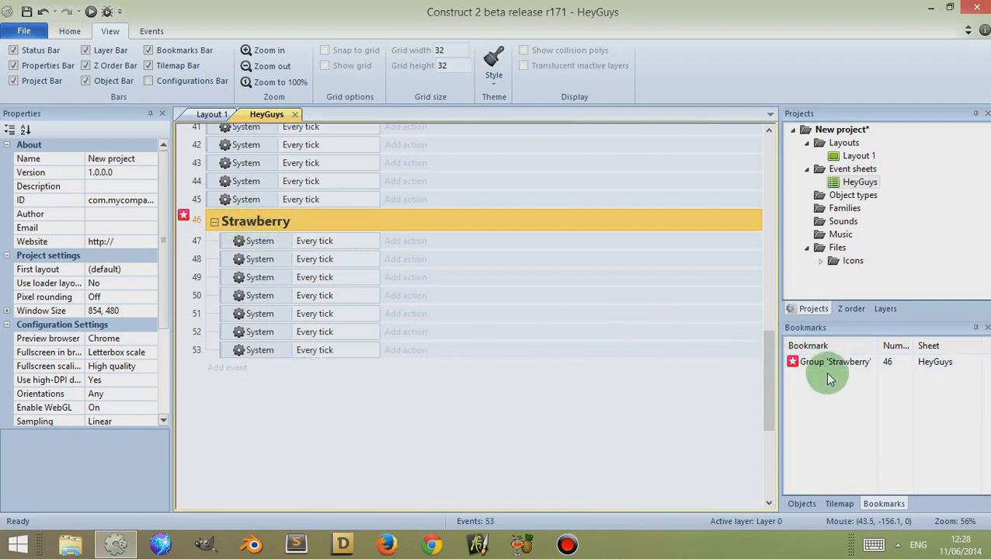
pyautogui.click(847, 365)
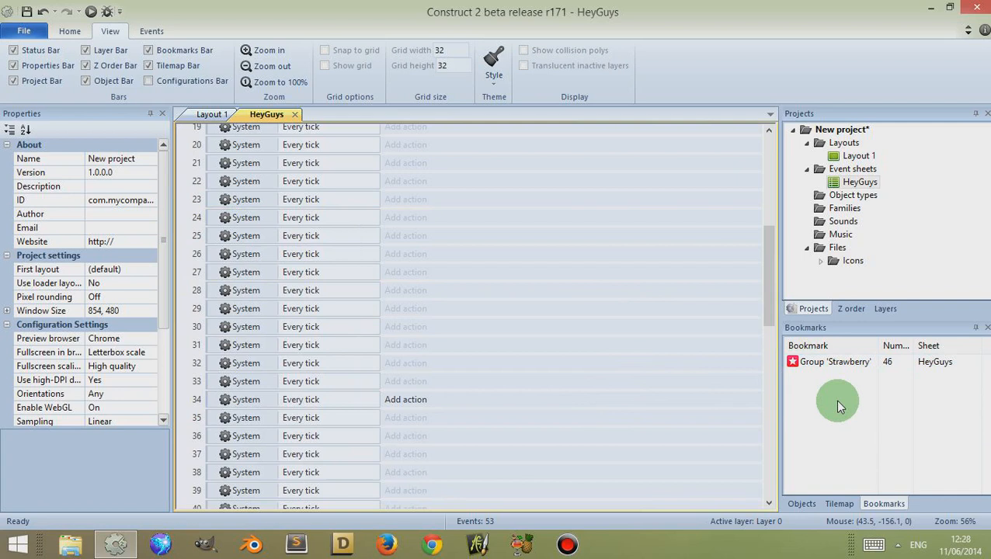
pyautogui.moveTo(849, 424)
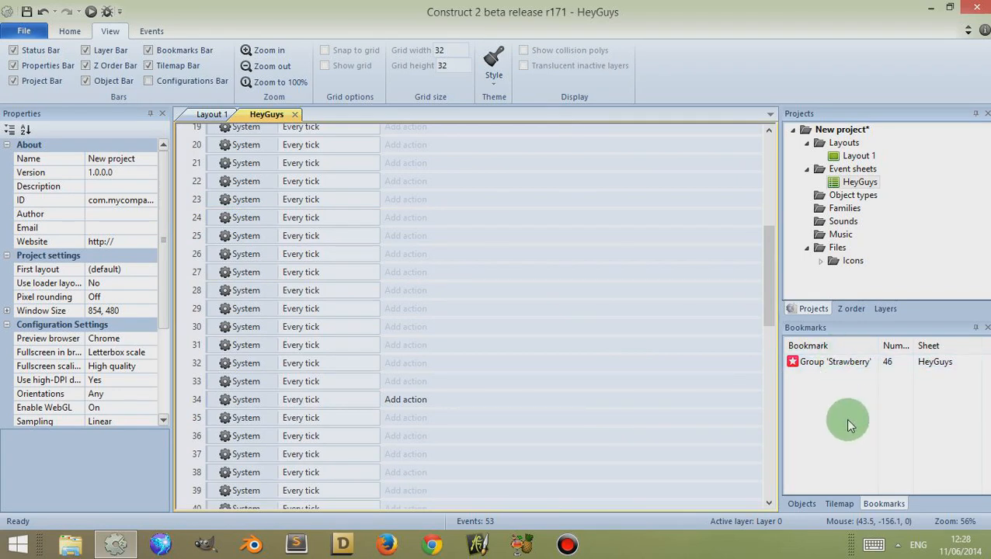
# Step: Jump to the Strawberry bookmark, bookmark event 49, then go back to the group
pyautogui.click(832, 362)
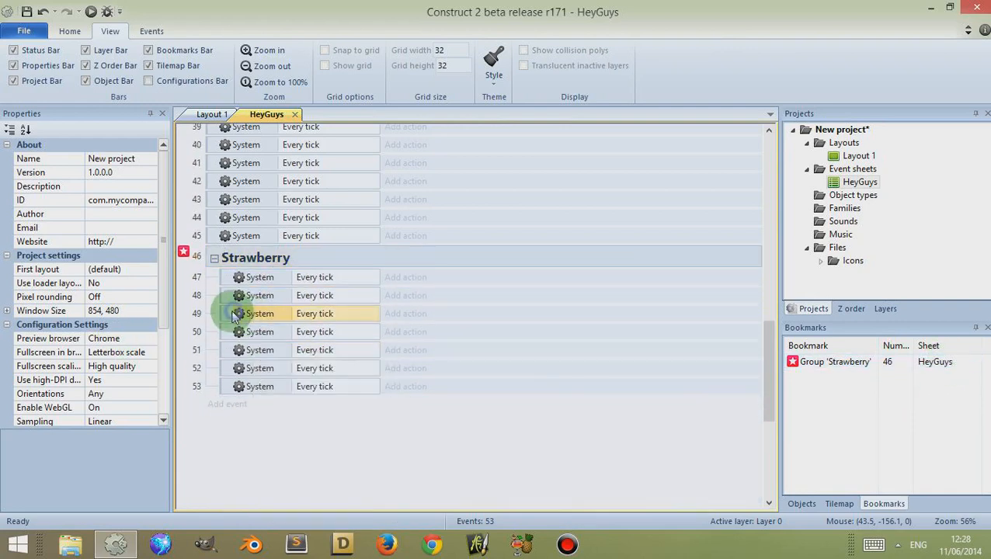
pyautogui.rightClick(236, 313)
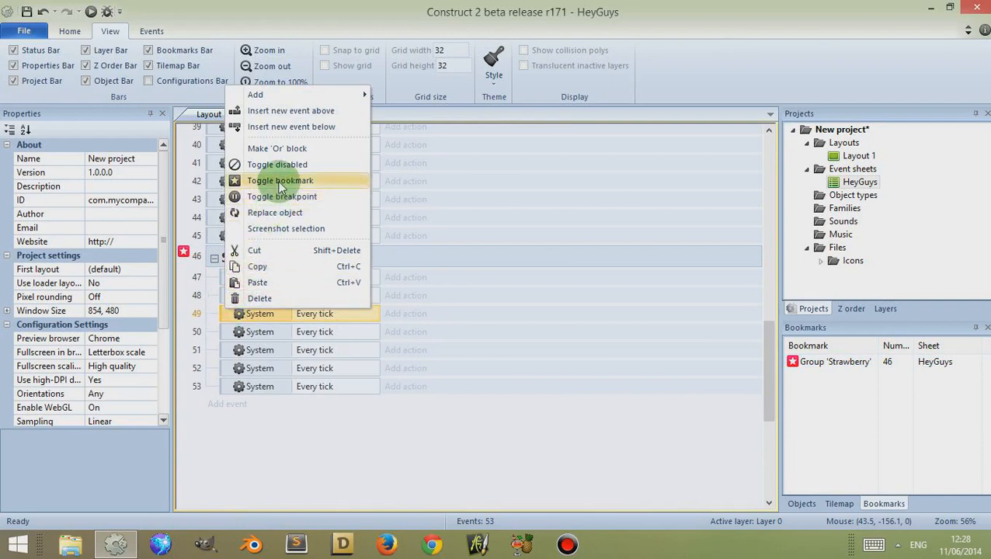
pyautogui.click(279, 180)
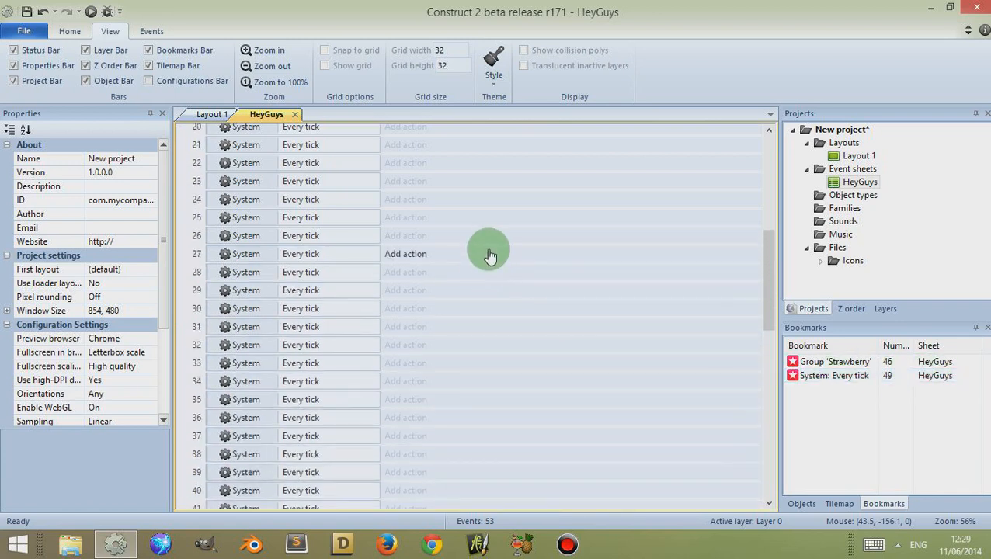
pyautogui.rightClick(833, 361)
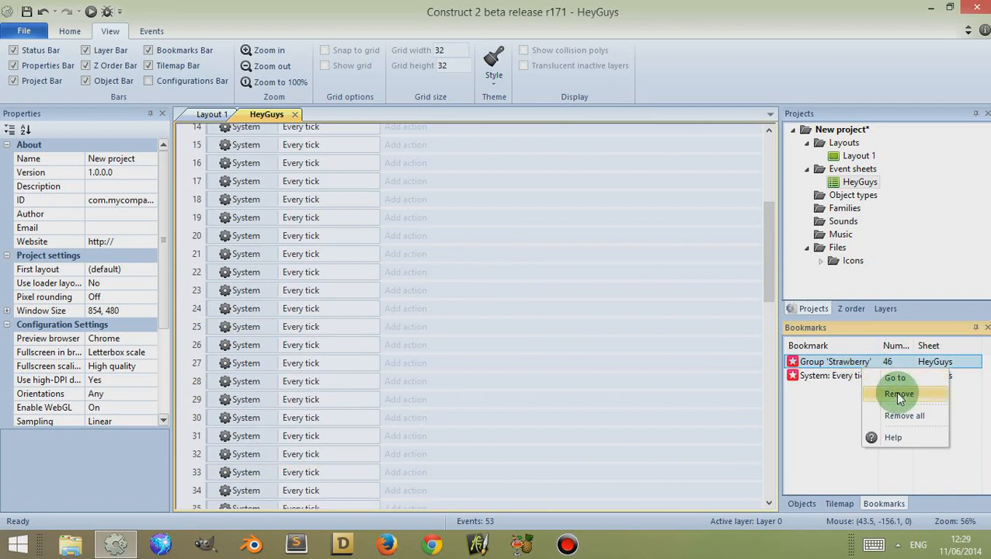
pyautogui.click(901, 377)
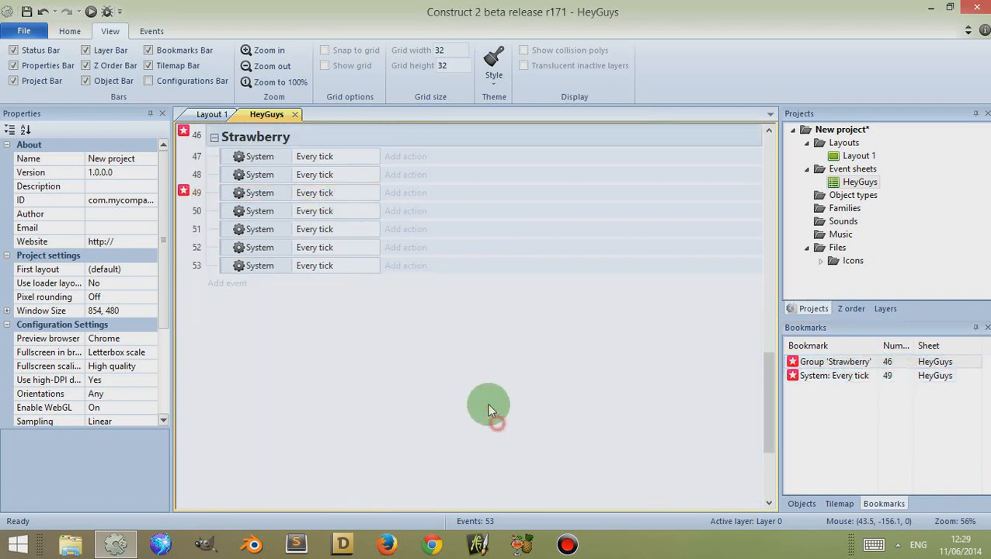
# Step: Create 'Another Event Sheet' and add a Repeat 10 times event to it
pyautogui.click(853, 169)
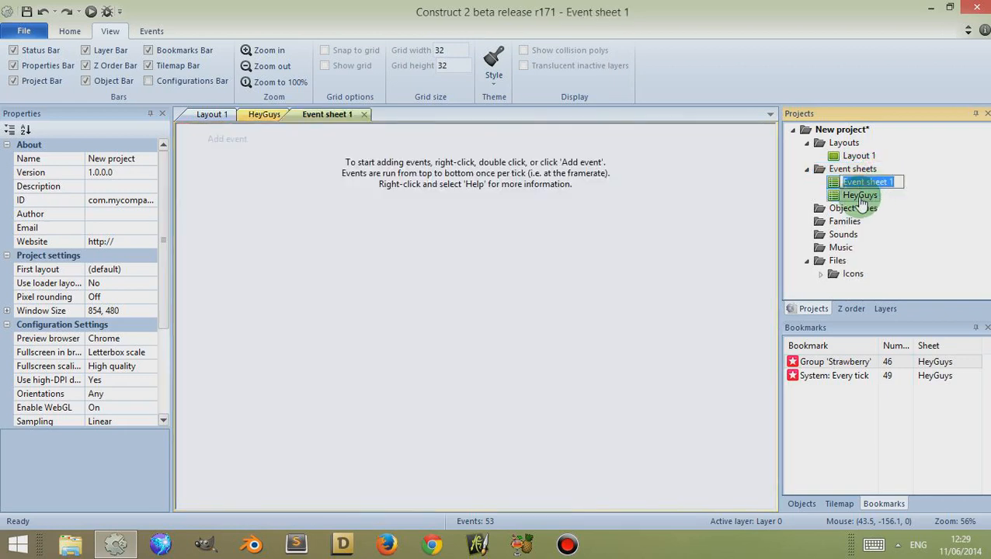
pyautogui.write('ANother')
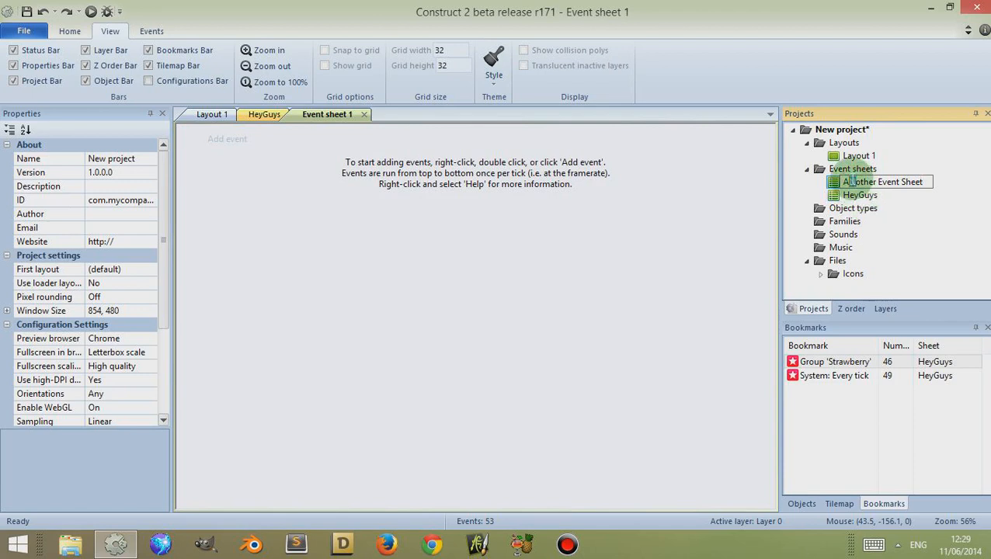
pyautogui.doubleClick(878, 182)
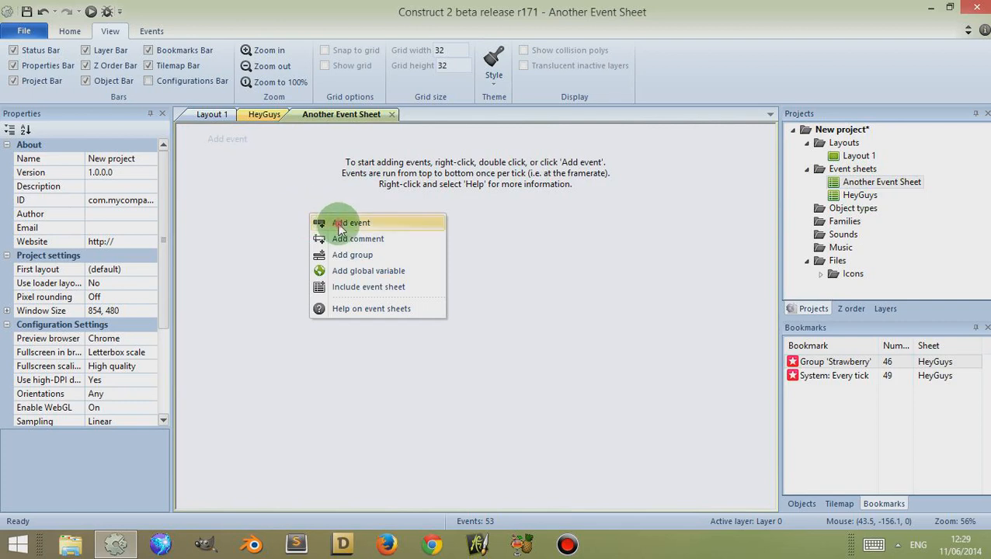
pyautogui.click(349, 223)
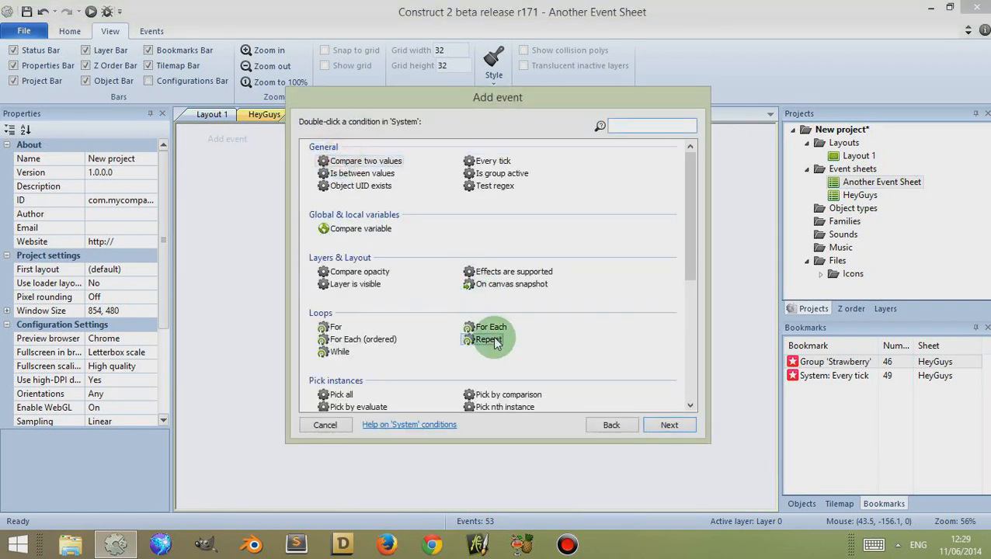
pyautogui.doubleClick(489, 339)
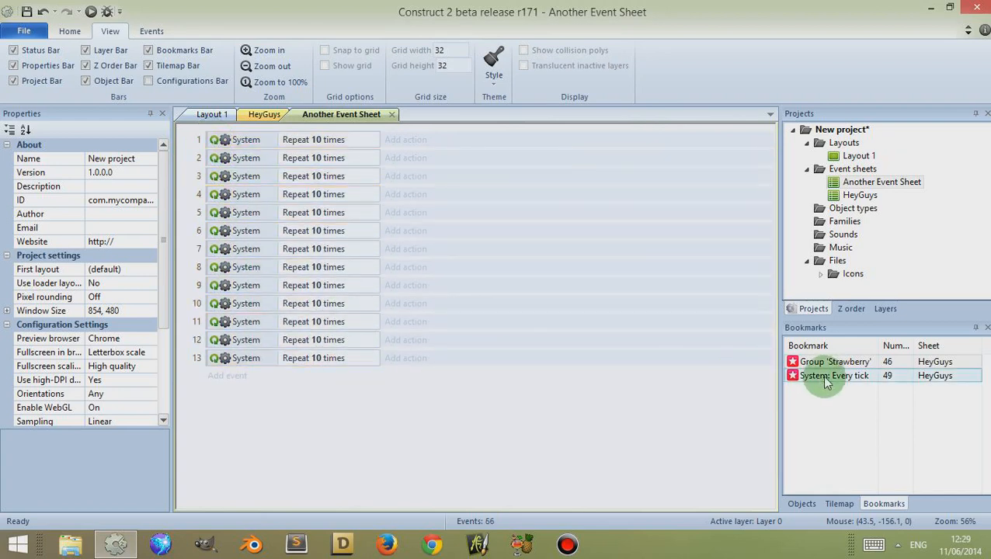
# Step: Return from Another Event Sheet to HeyGuys using the Strawberry group bookmark
pyautogui.click(835, 361)
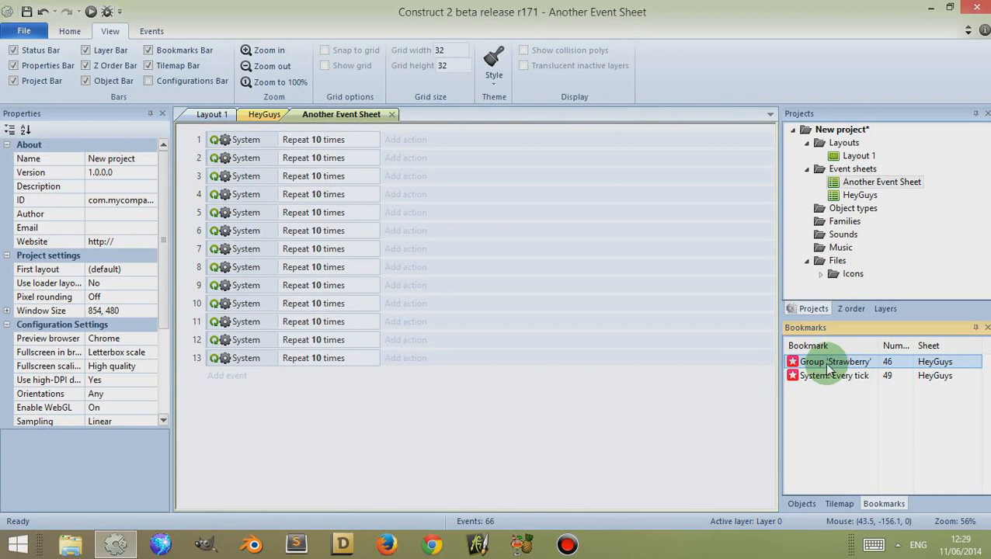
pyautogui.doubleClick(831, 361)
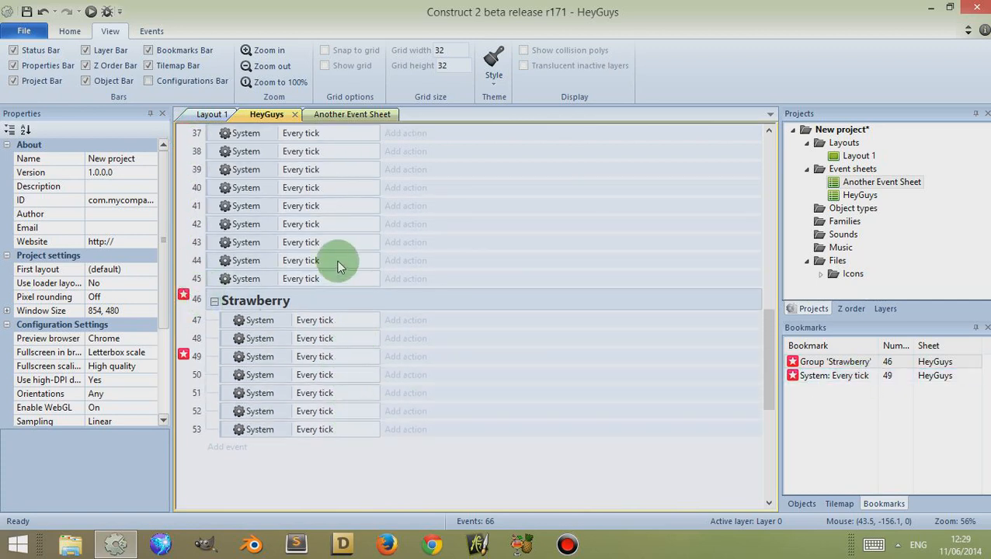
pyautogui.scroll(-3)
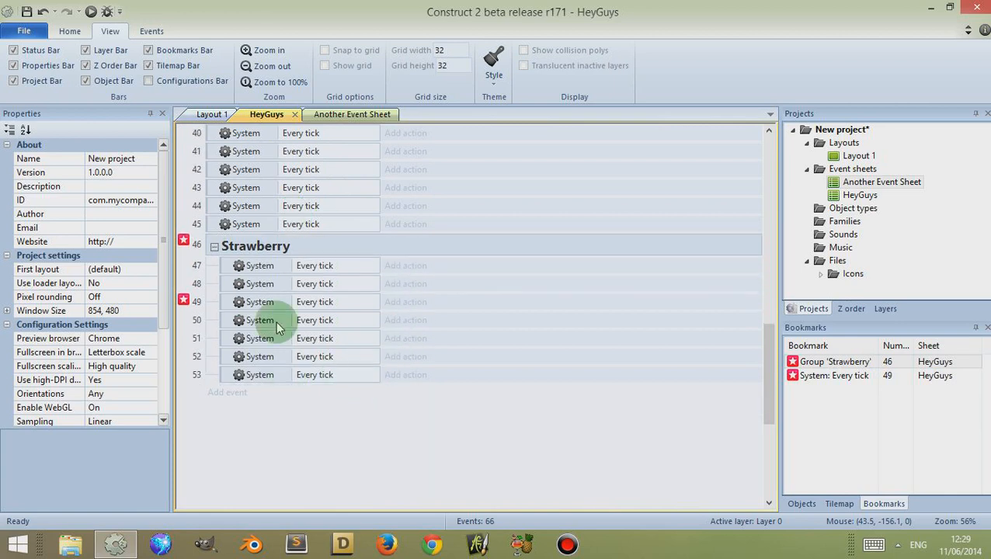
pyautogui.click(834, 375)
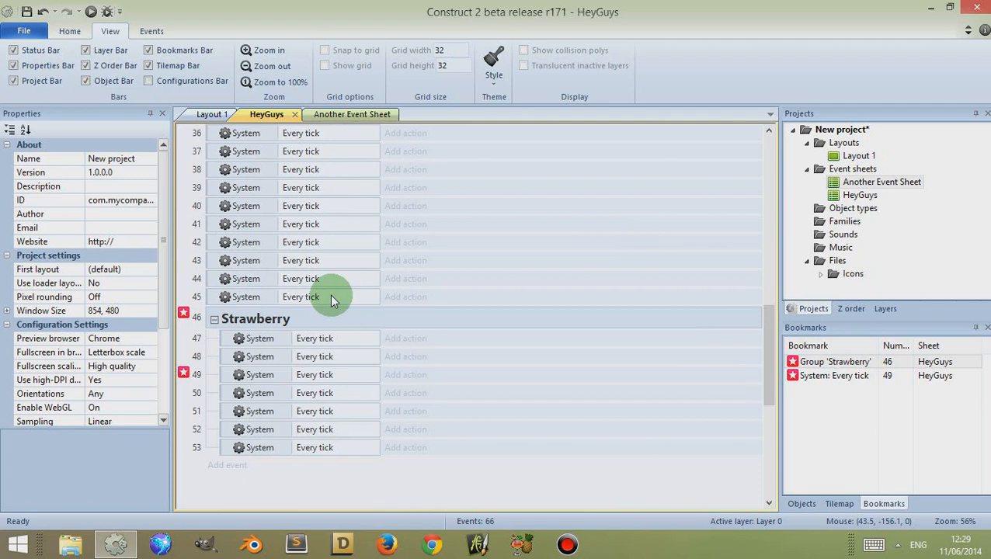
pyautogui.moveTo(358, 274)
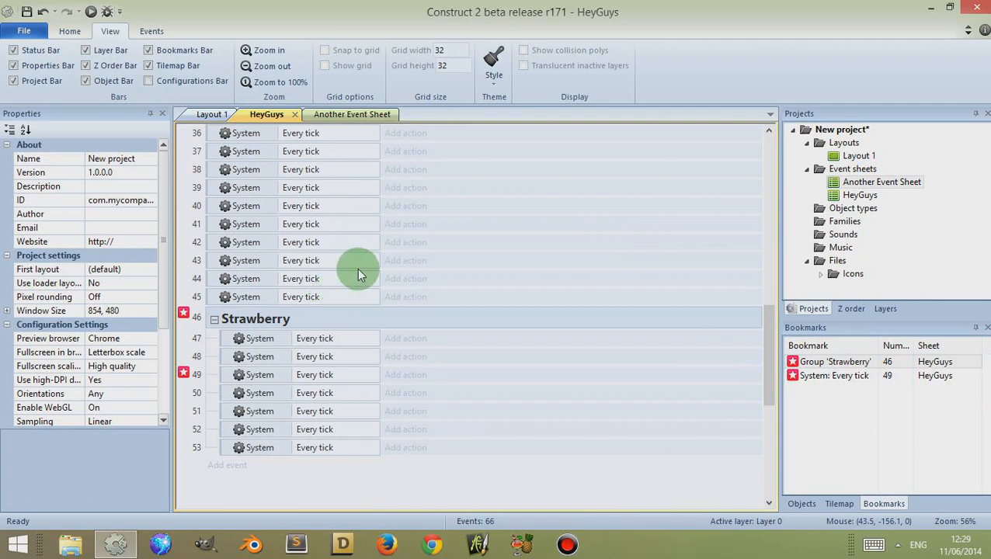
pyautogui.moveTo(596, 362)
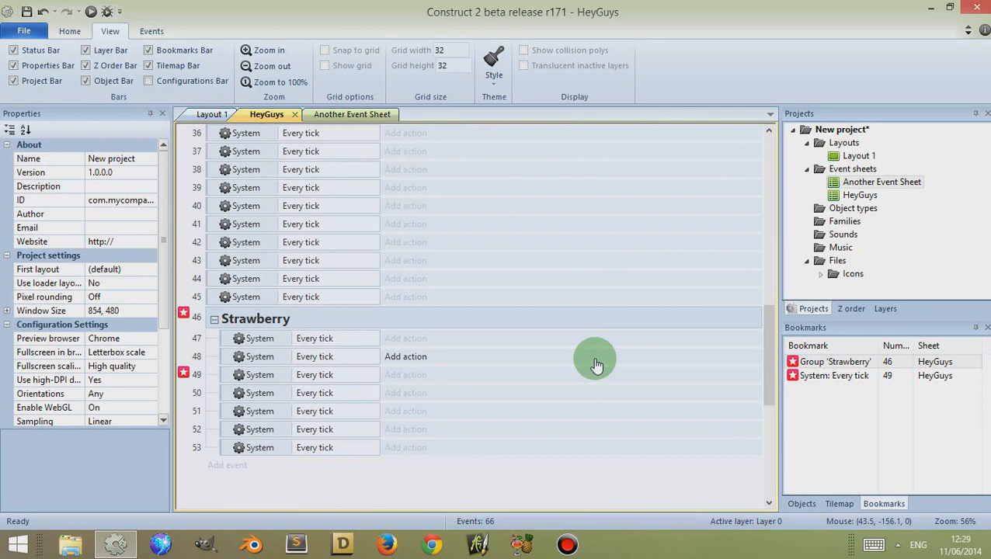
pyautogui.moveTo(606, 361)
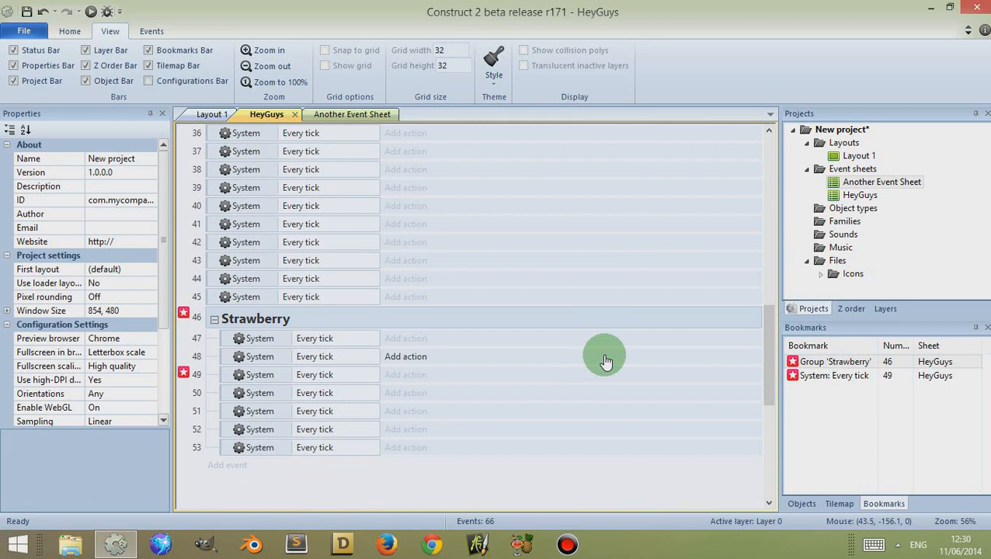